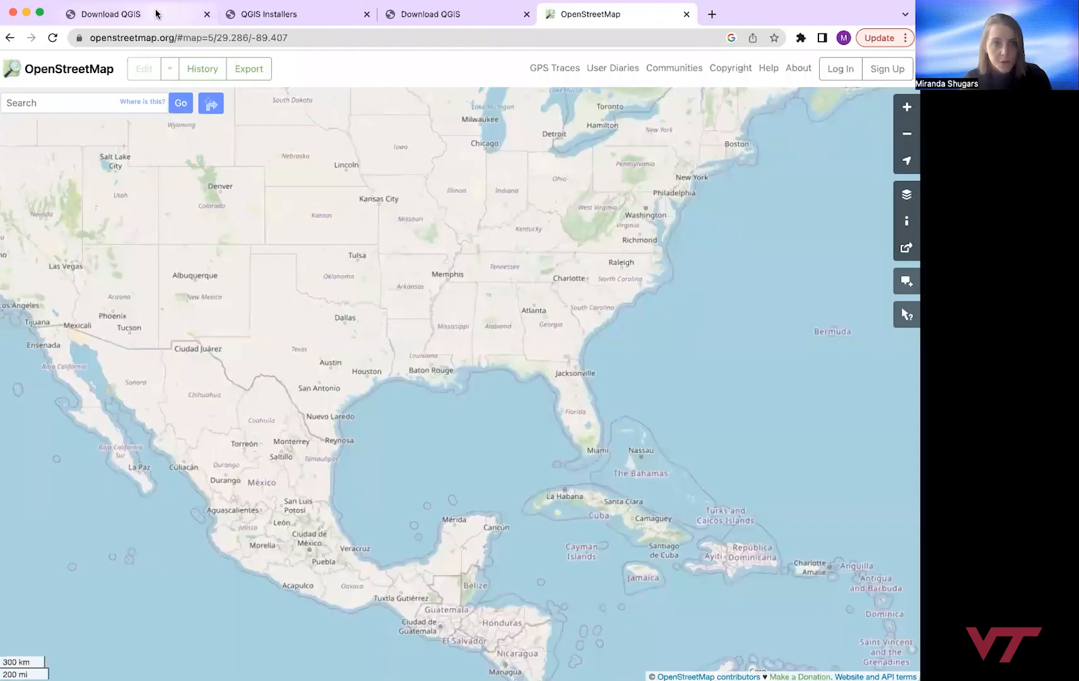
Step: Show the Windows installers (QGIS 3.30, 3.28 LTR, OSGeo4W) on the QGIS download page
left_click(110, 14)
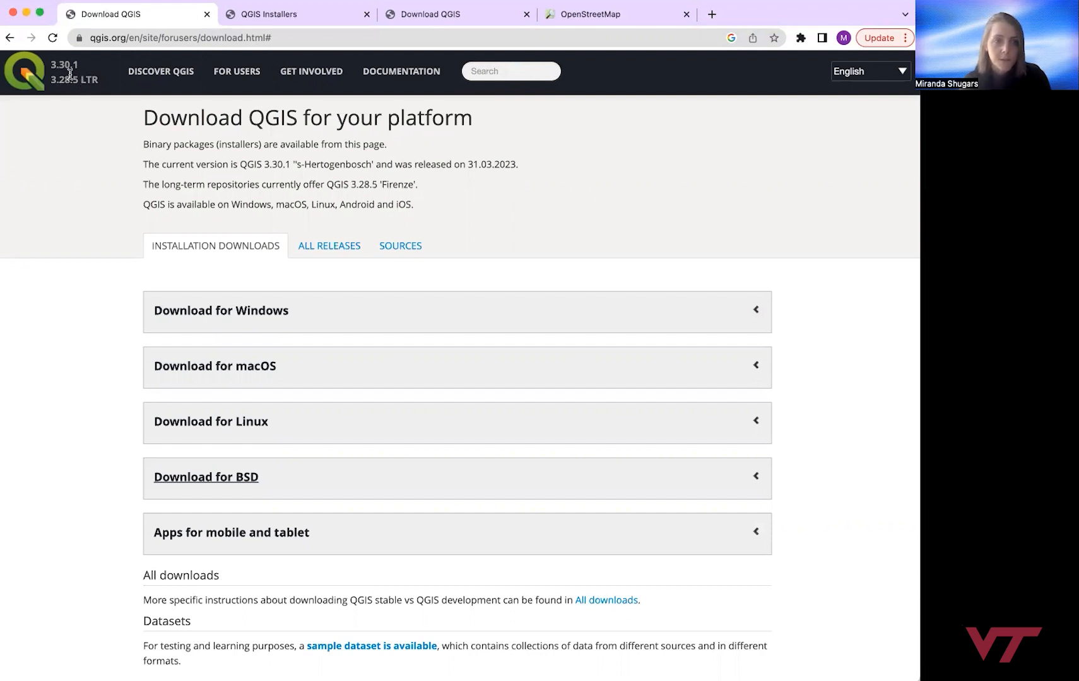
mouse_move(81, 119)
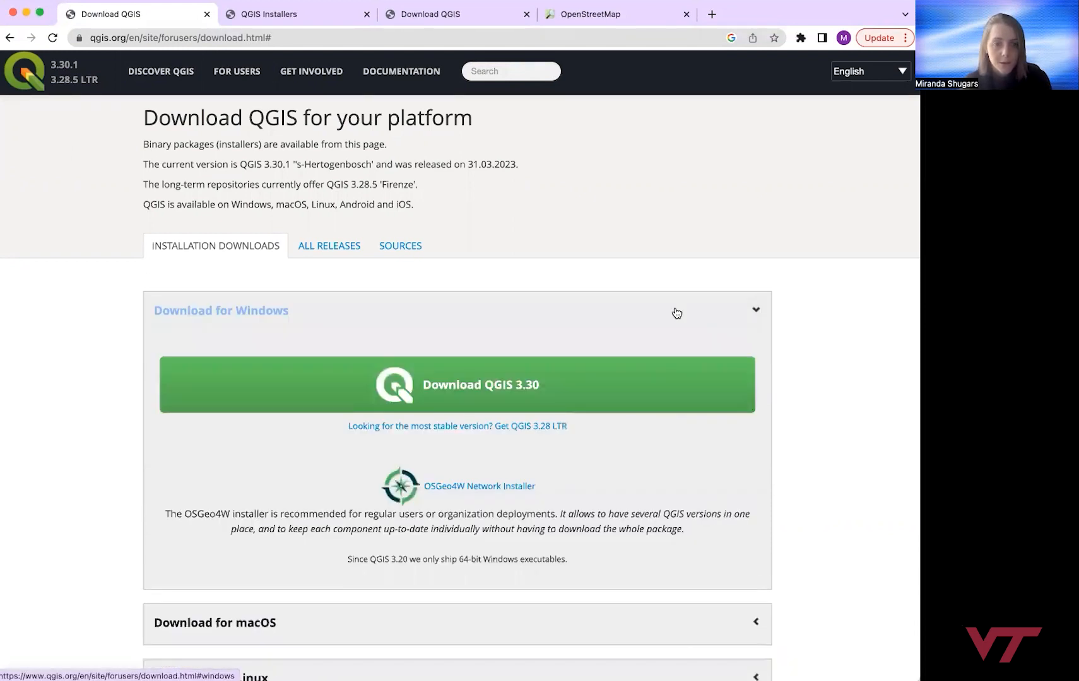
scroll("down", 3)
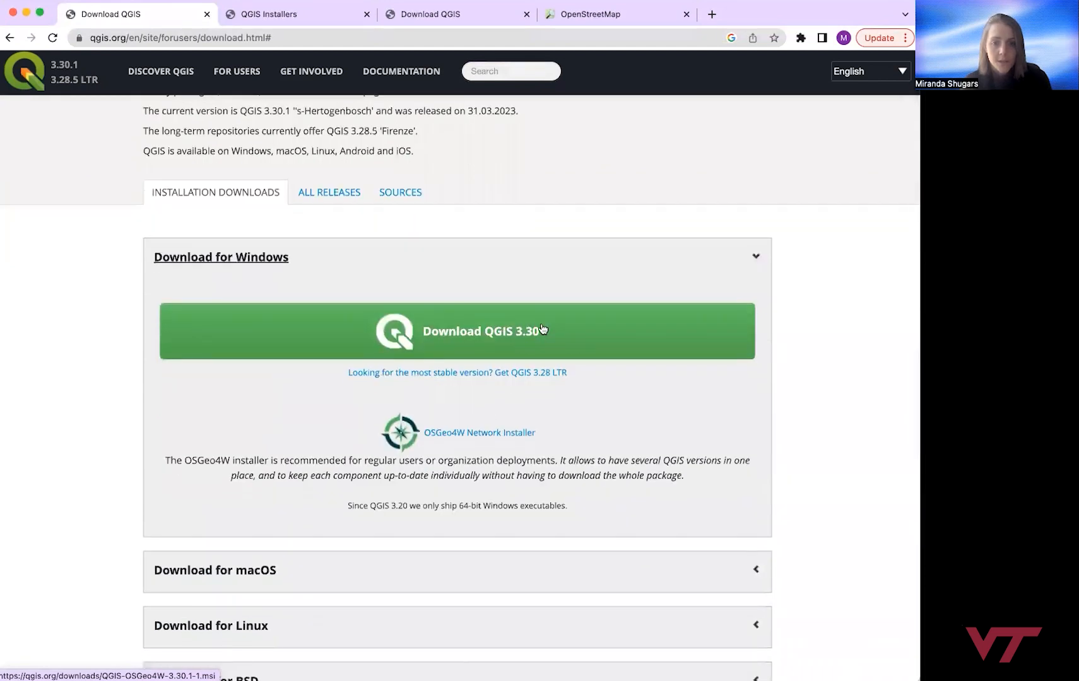
mouse_move(531, 337)
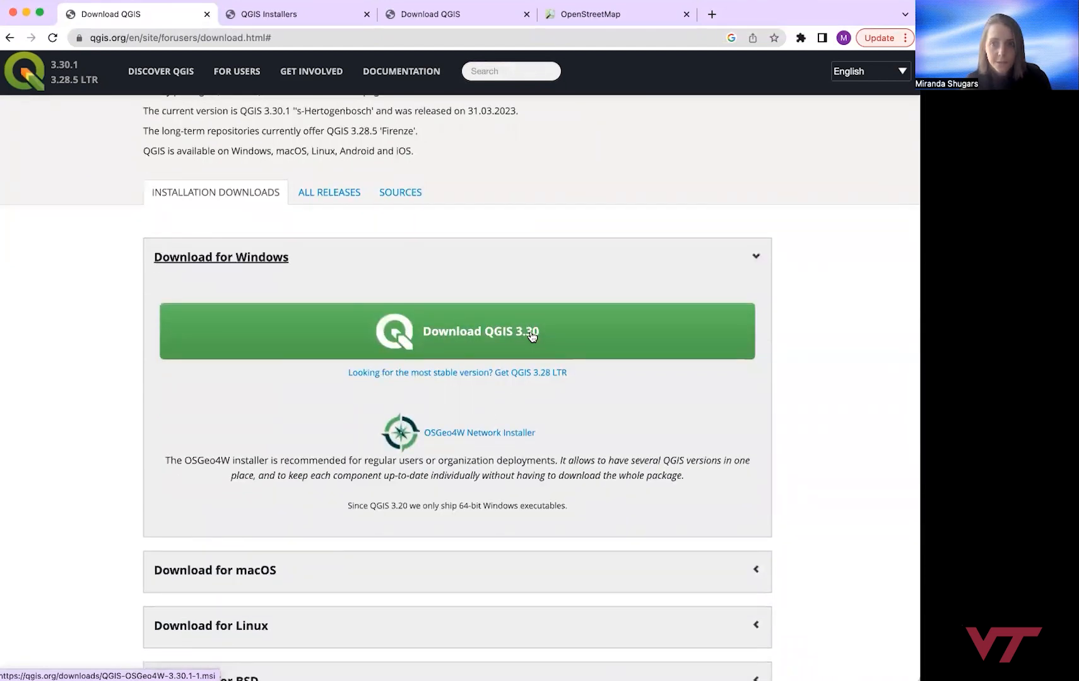
mouse_move(523, 378)
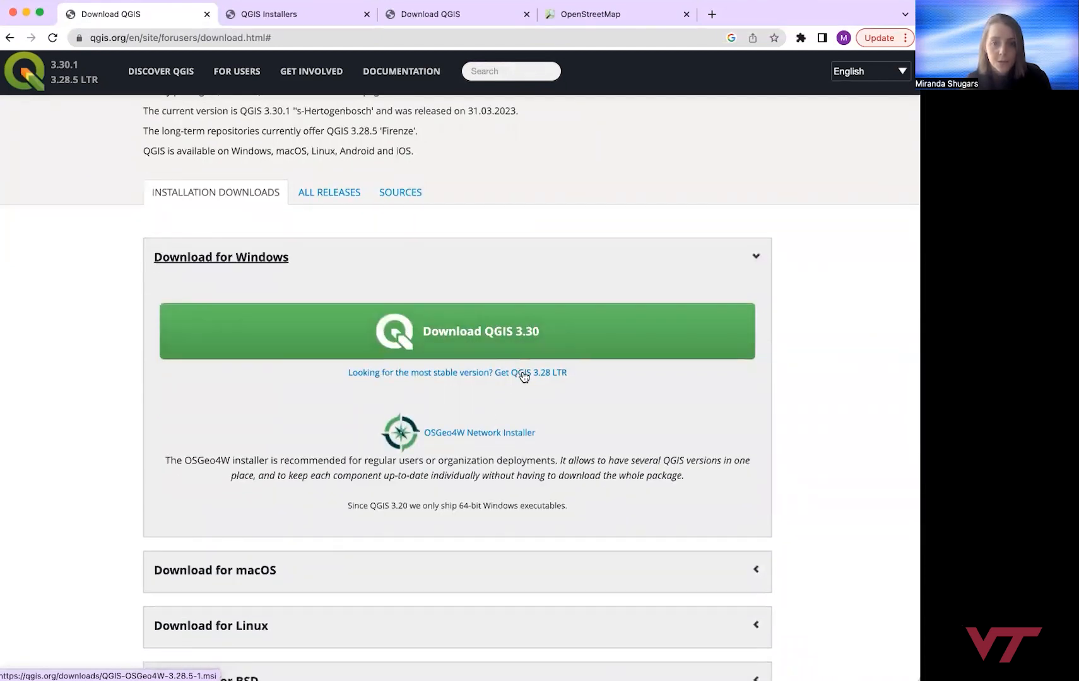
scroll("down", 3)
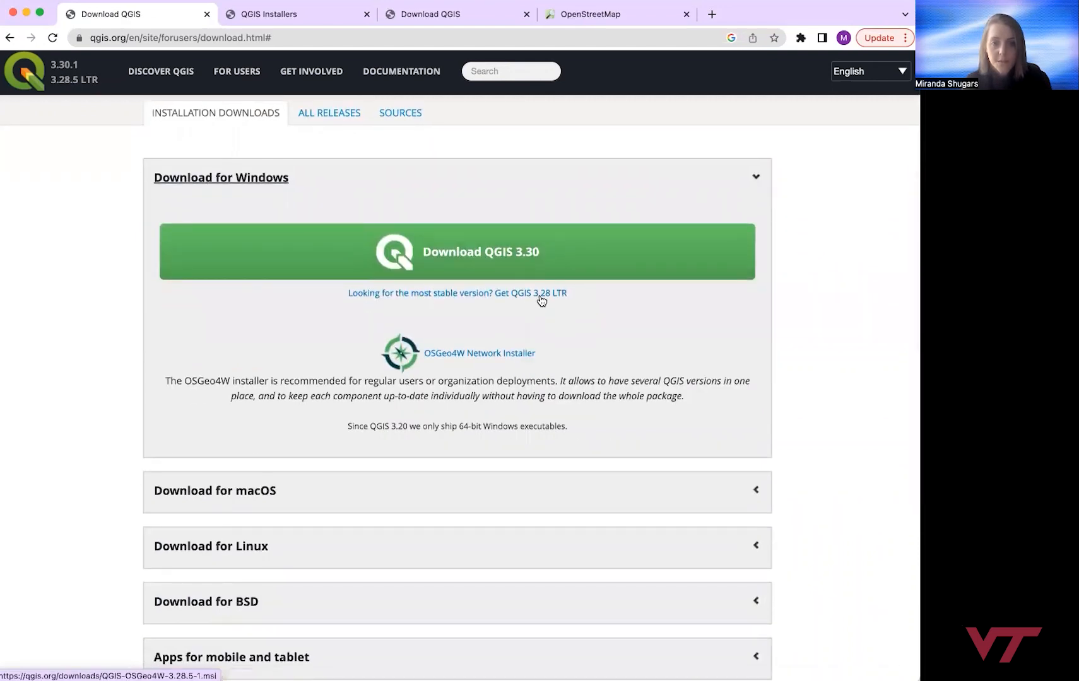
scroll("down", 3)
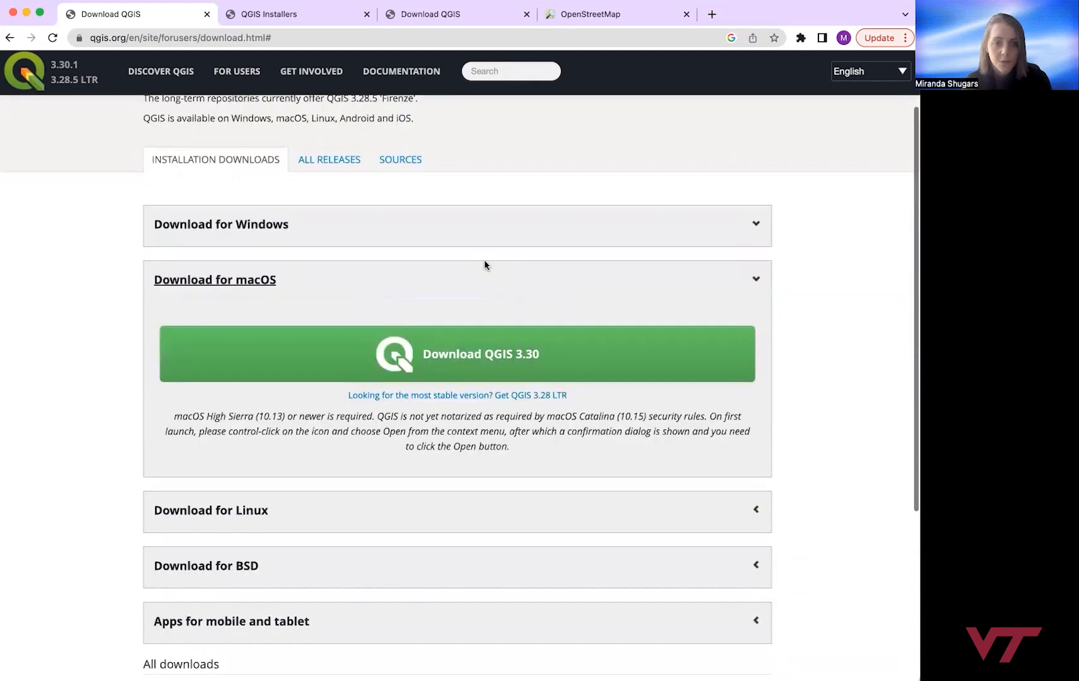
scroll("up", 3)
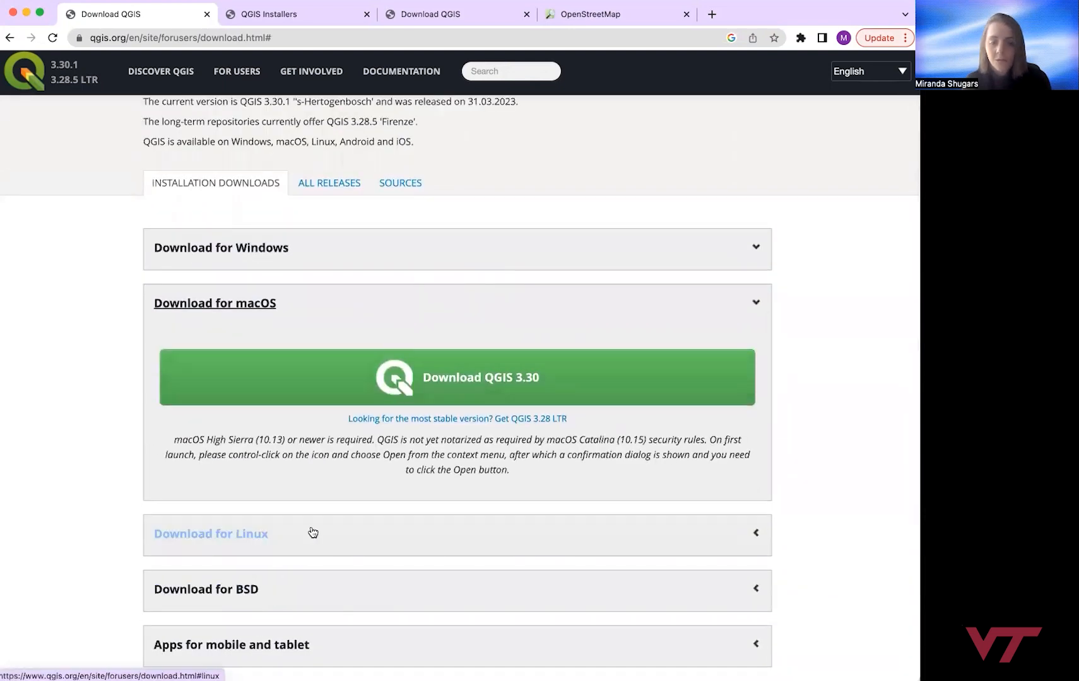
mouse_move(365, 532)
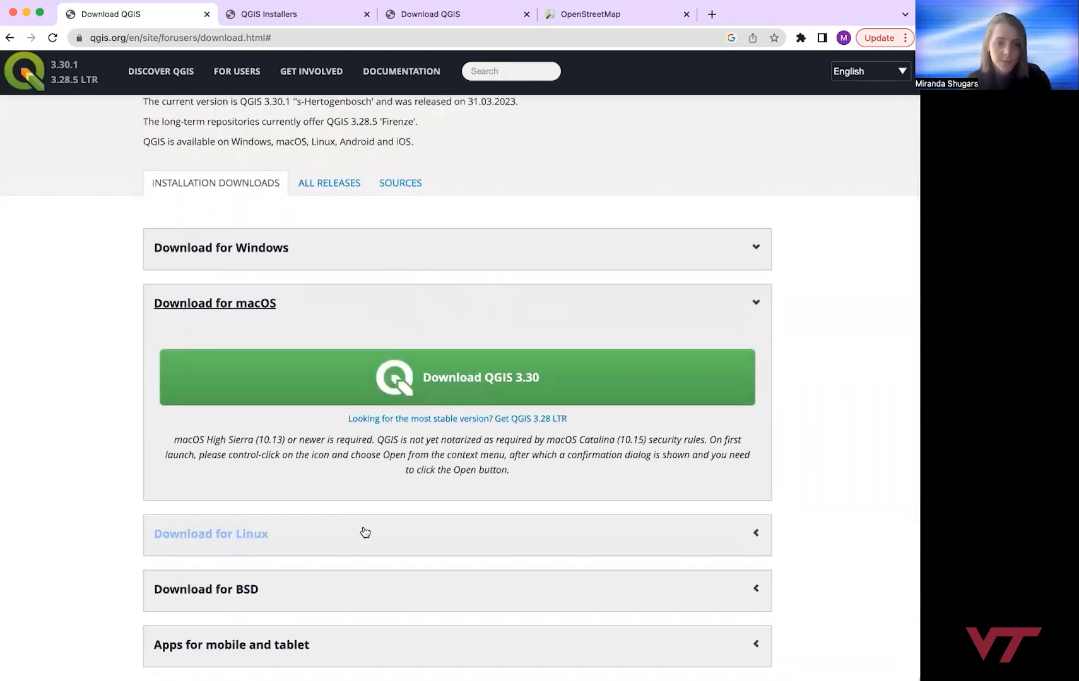
left_click(220, 248)
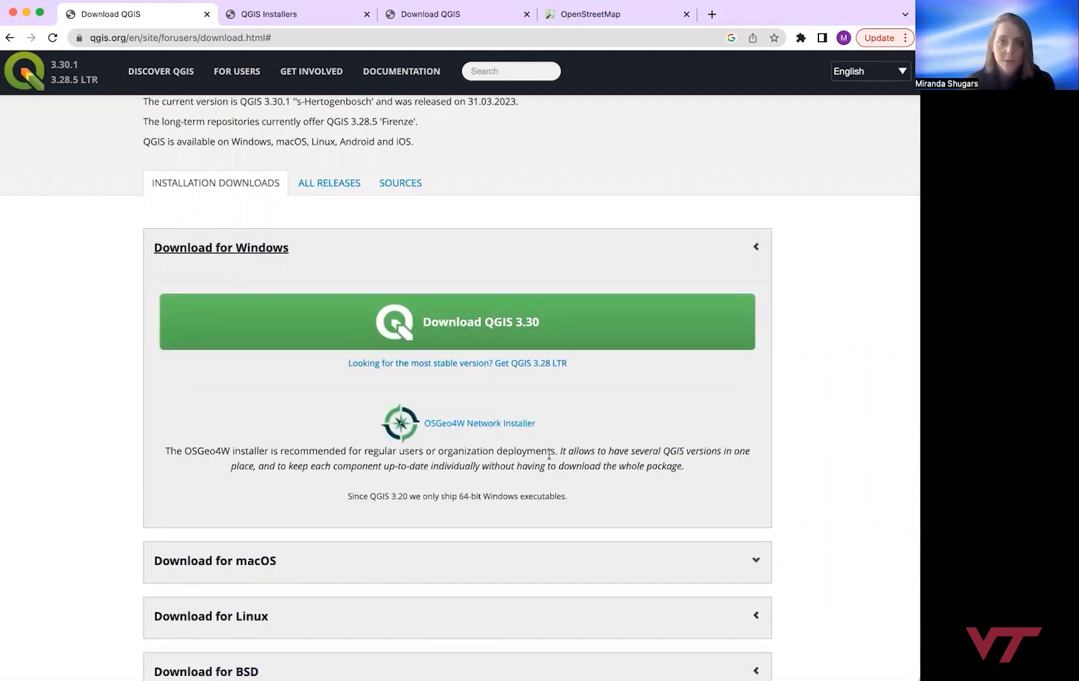
mouse_move(655, 136)
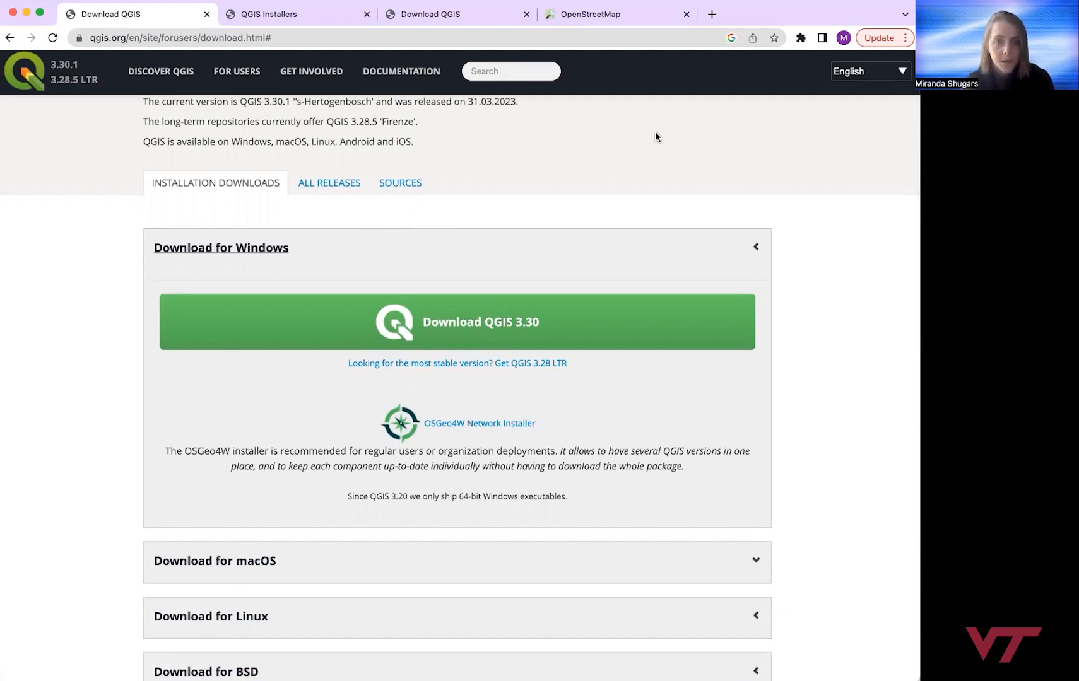
mouse_move(616, 14)
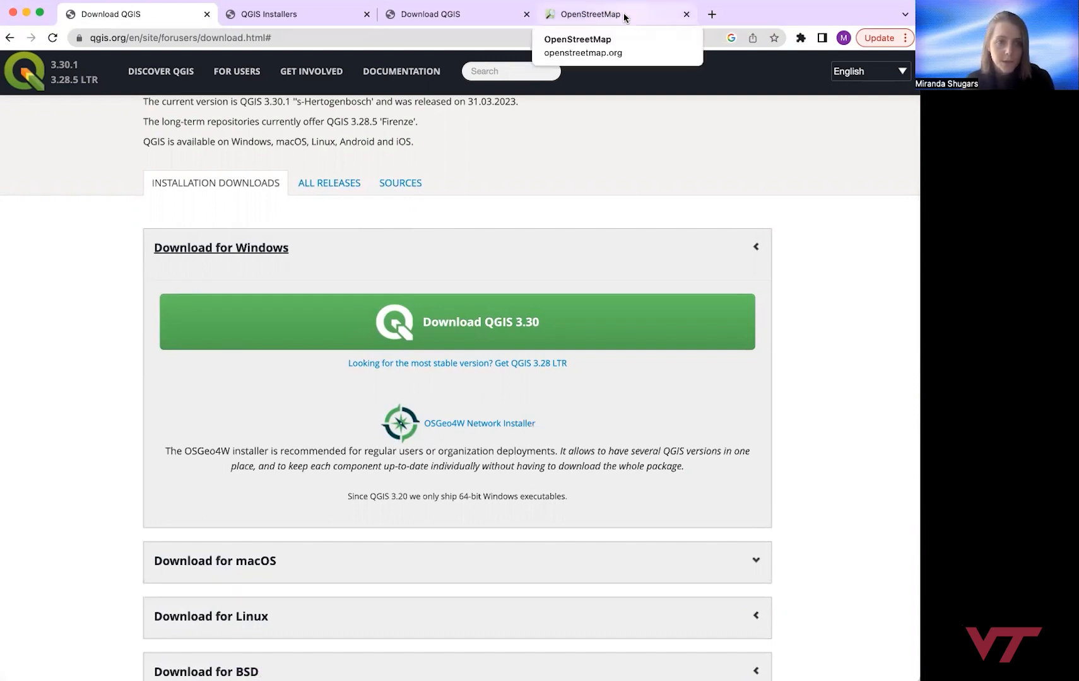
Step: Open the DOCUMENTATION link in a new tab to browse the QGIS 3.28 guides
right_click(402, 70)
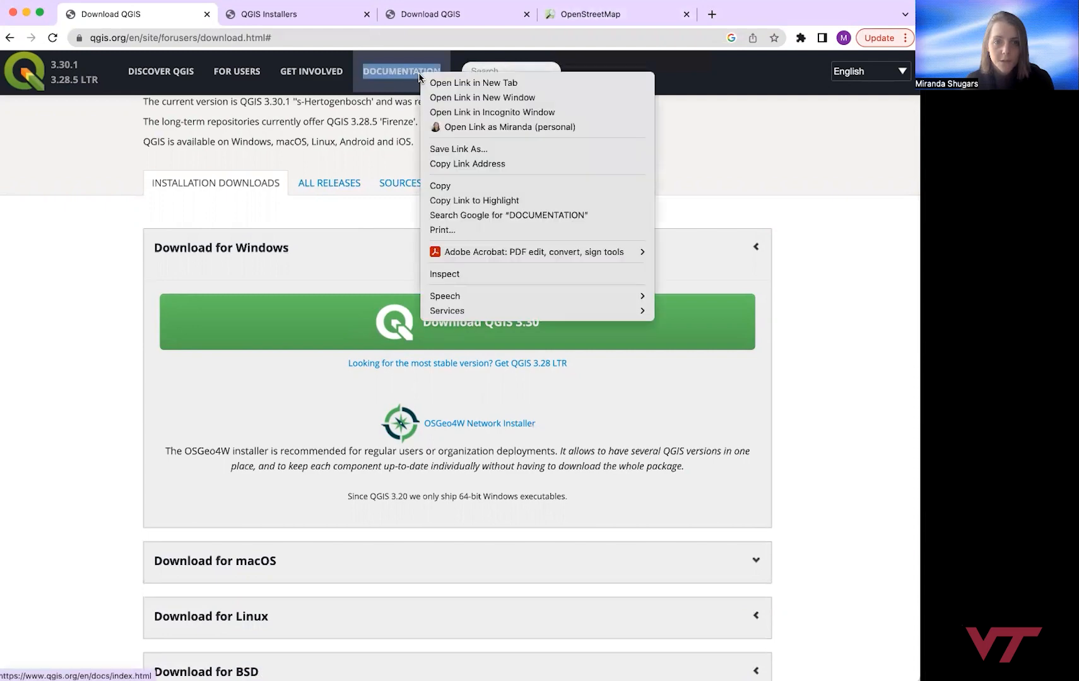
left_click(472, 83)
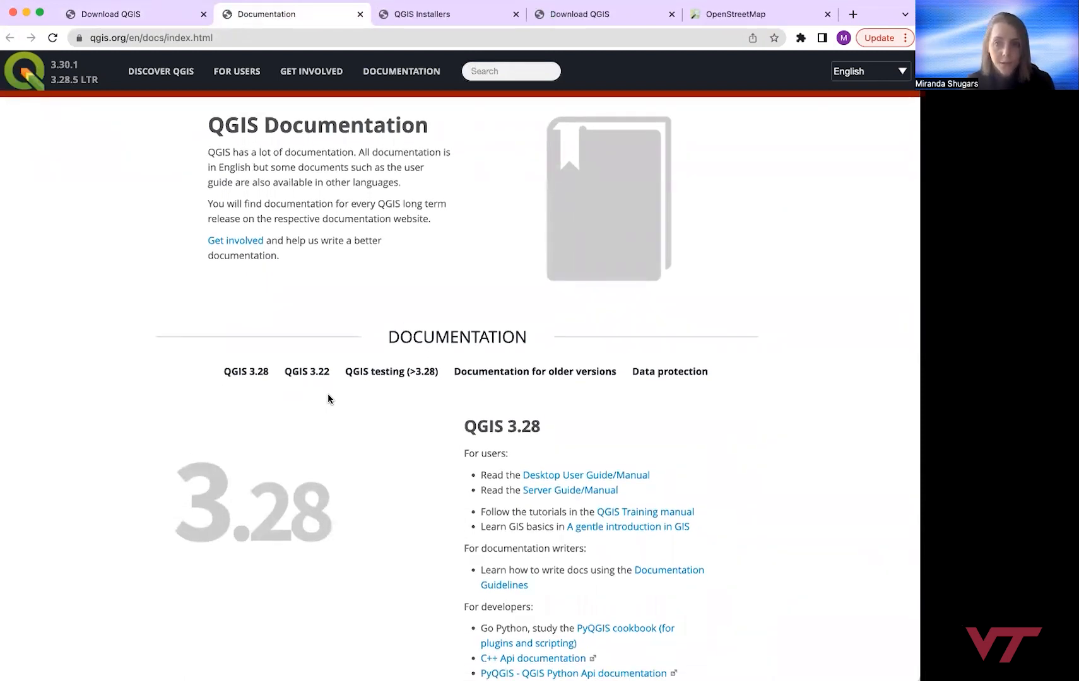
mouse_move(337, 486)
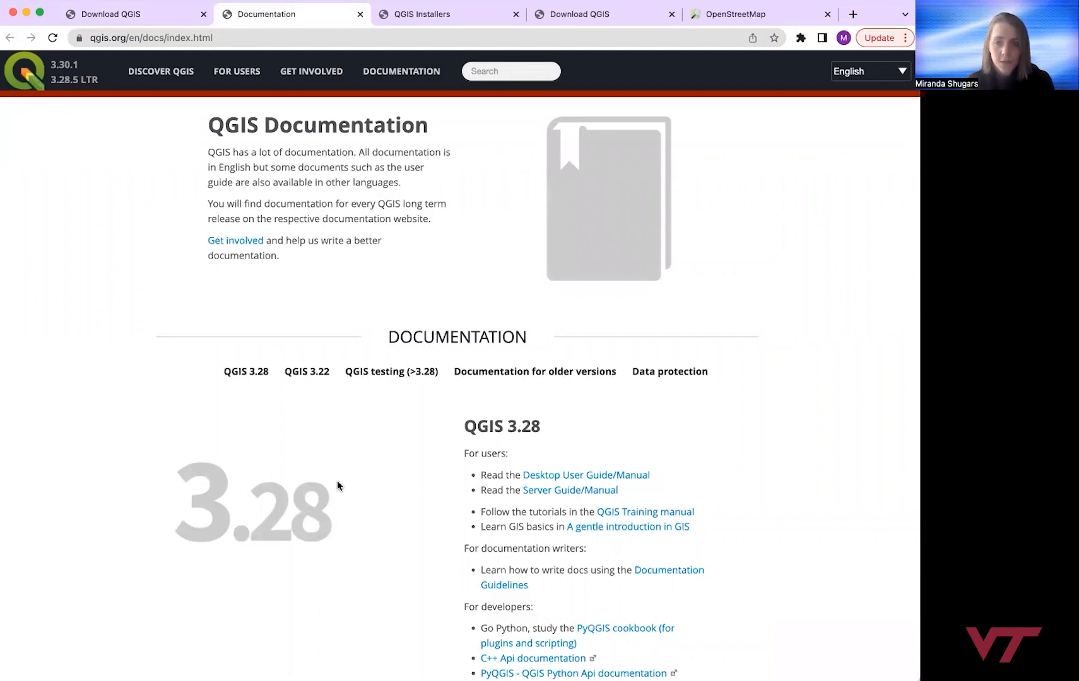
scroll("down", 3)
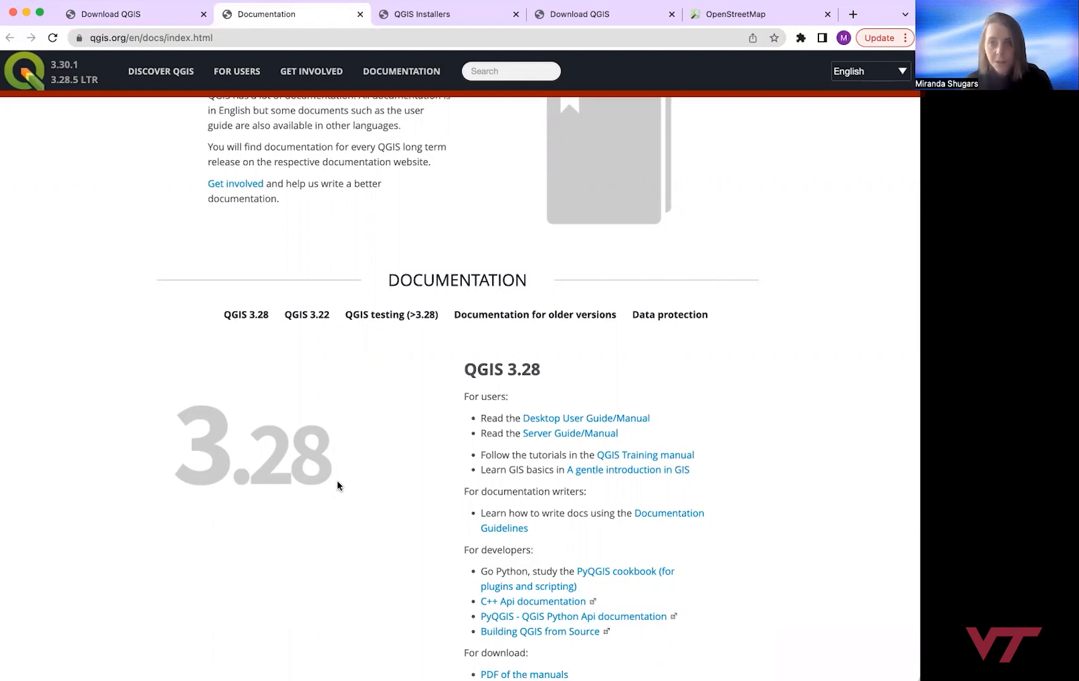
mouse_move(117, 514)
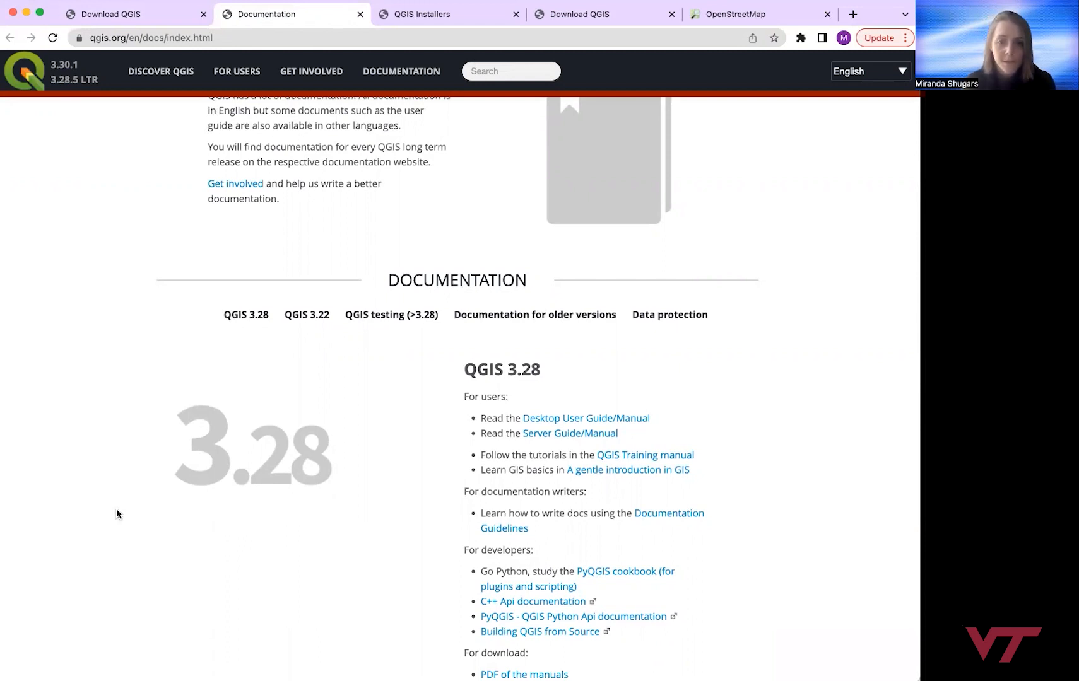
mouse_move(292, 455)
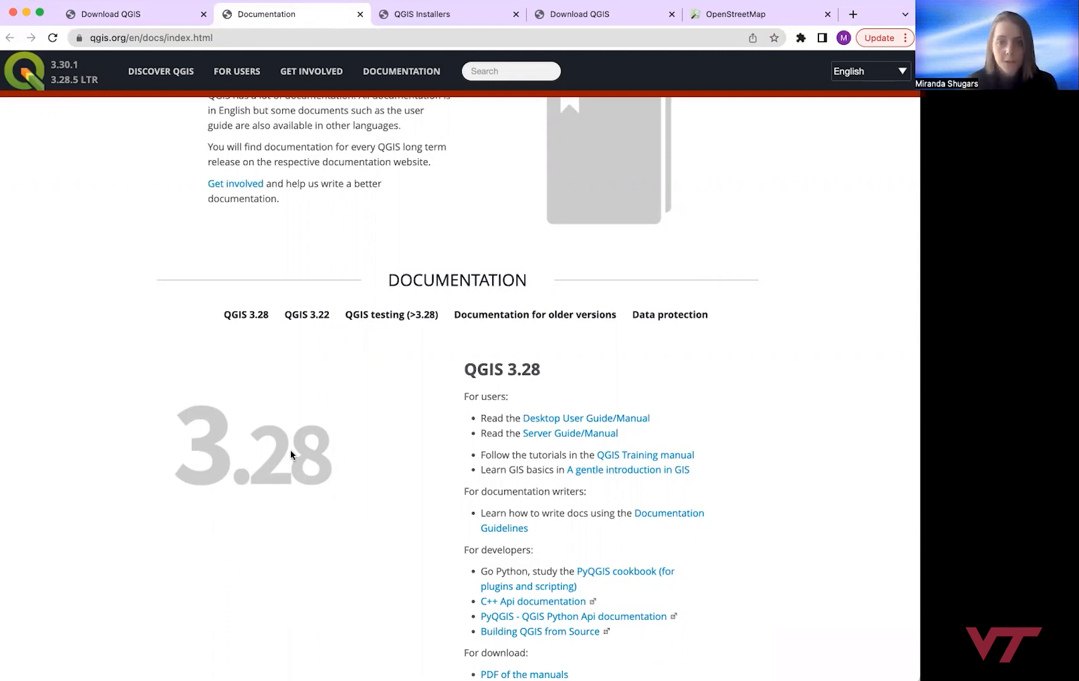
mouse_move(483, 154)
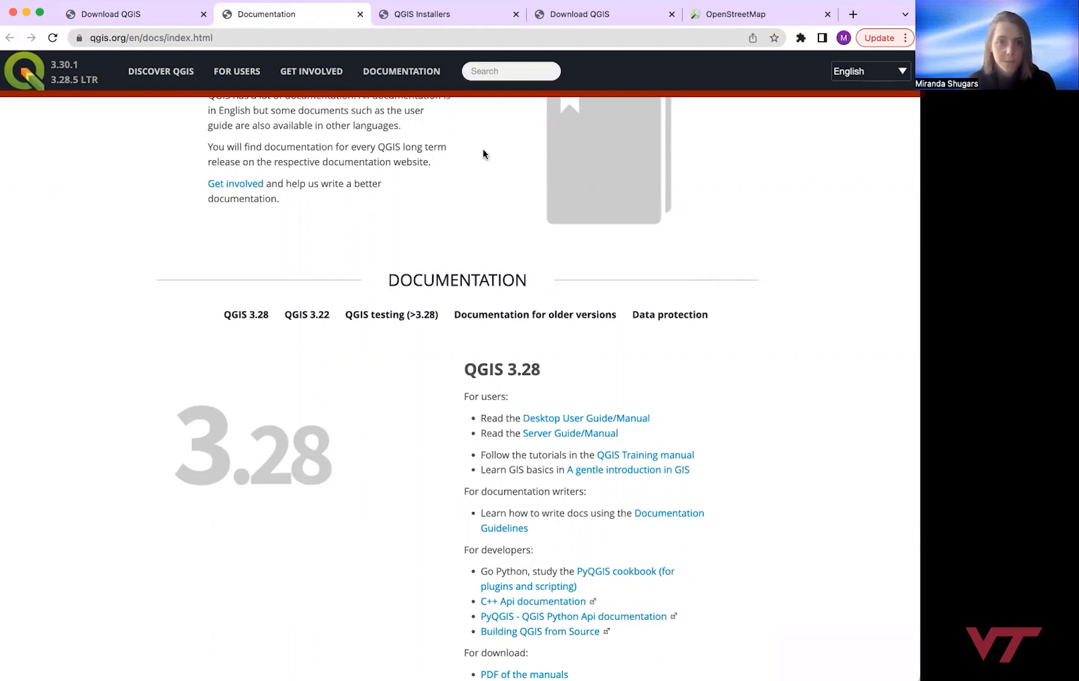
Step: Return to the OpenStreetMap tab showing North America and the Caribbean
left_click(737, 14)
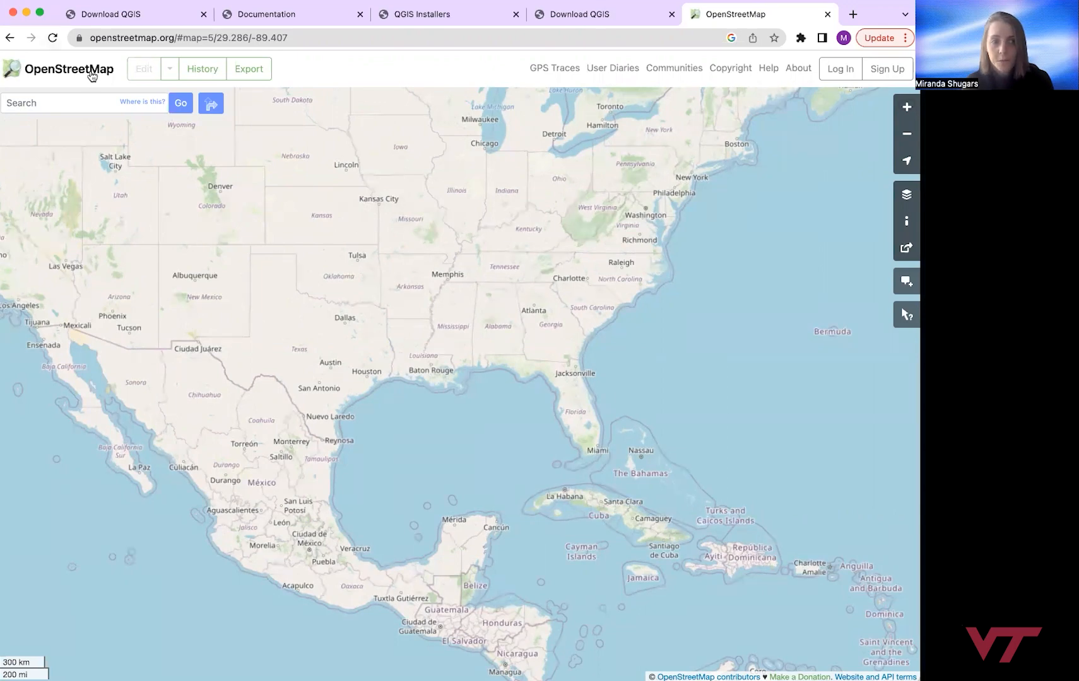
mouse_move(370, 300)
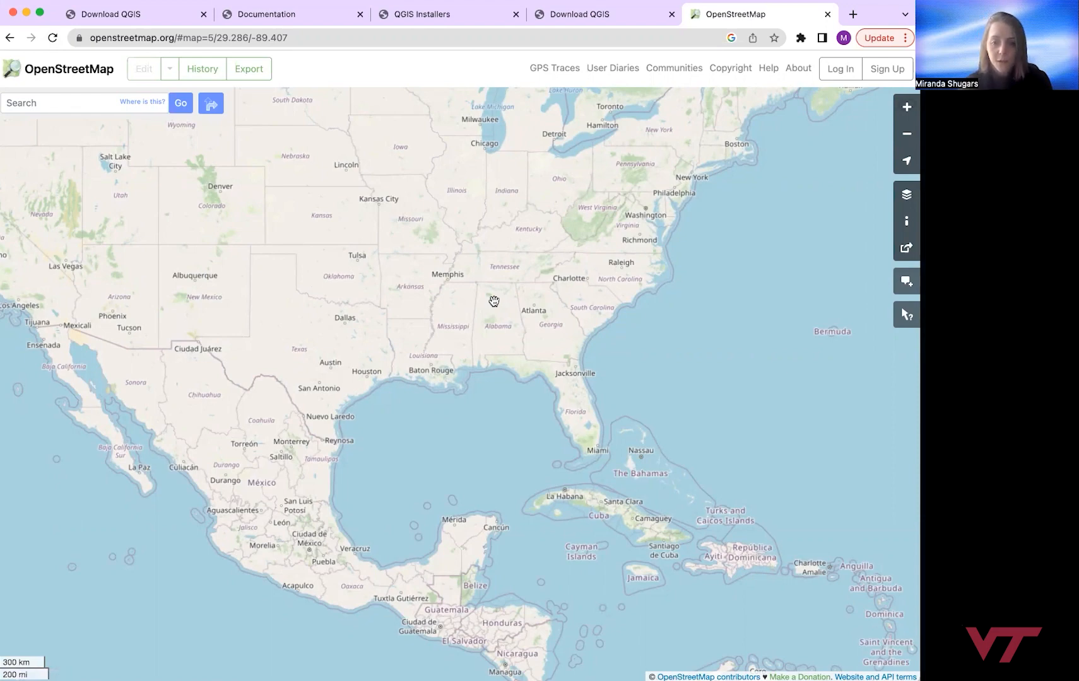
mouse_move(541, 285)
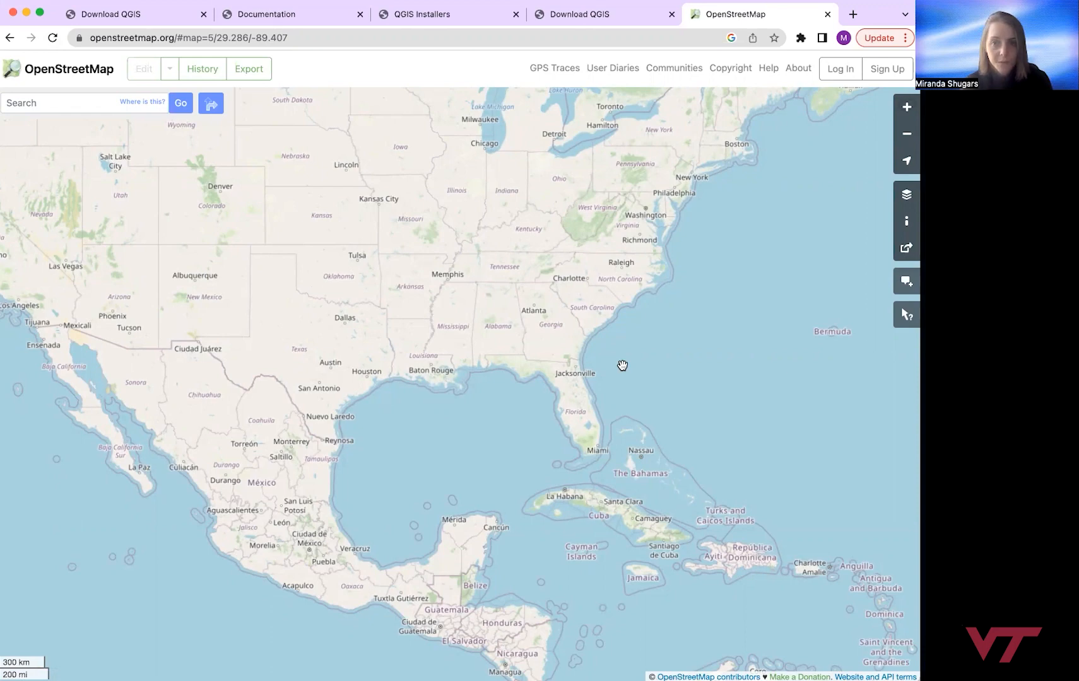
mouse_move(646, 311)
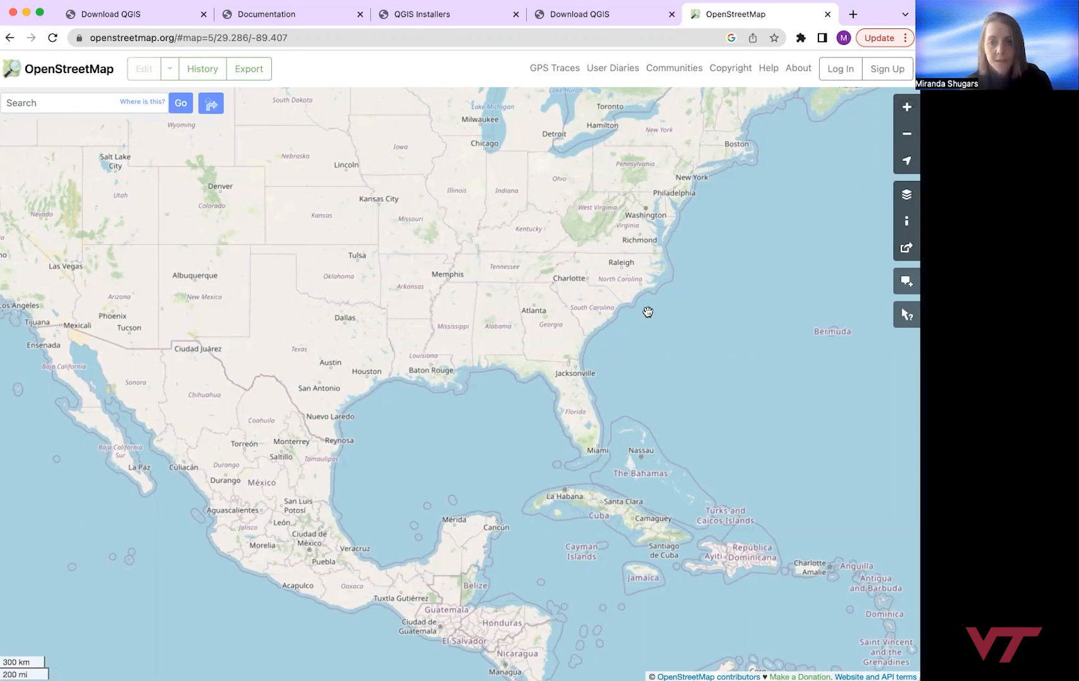
mouse_move(612, 320)
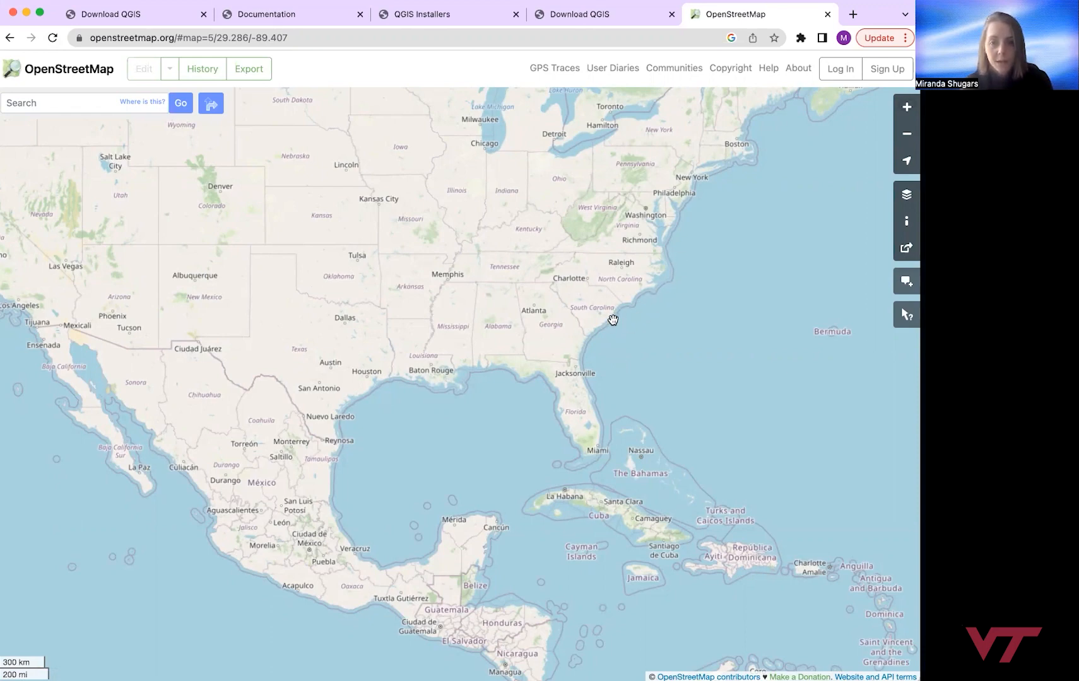
mouse_move(656, 294)
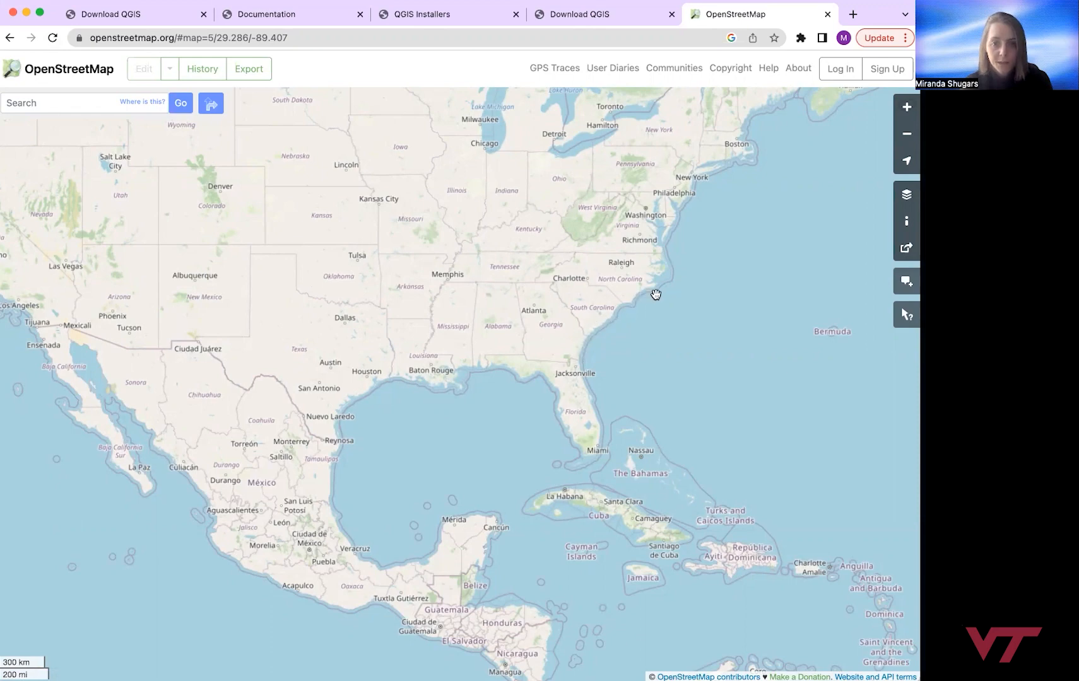
mouse_move(650, 237)
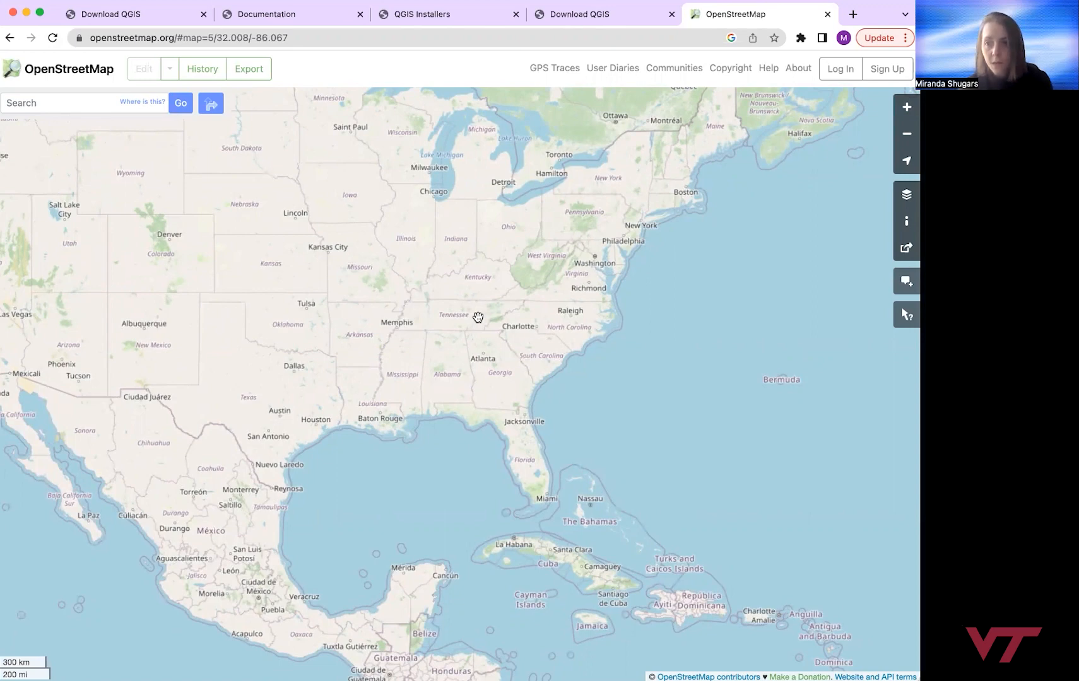
mouse_move(576, 273)
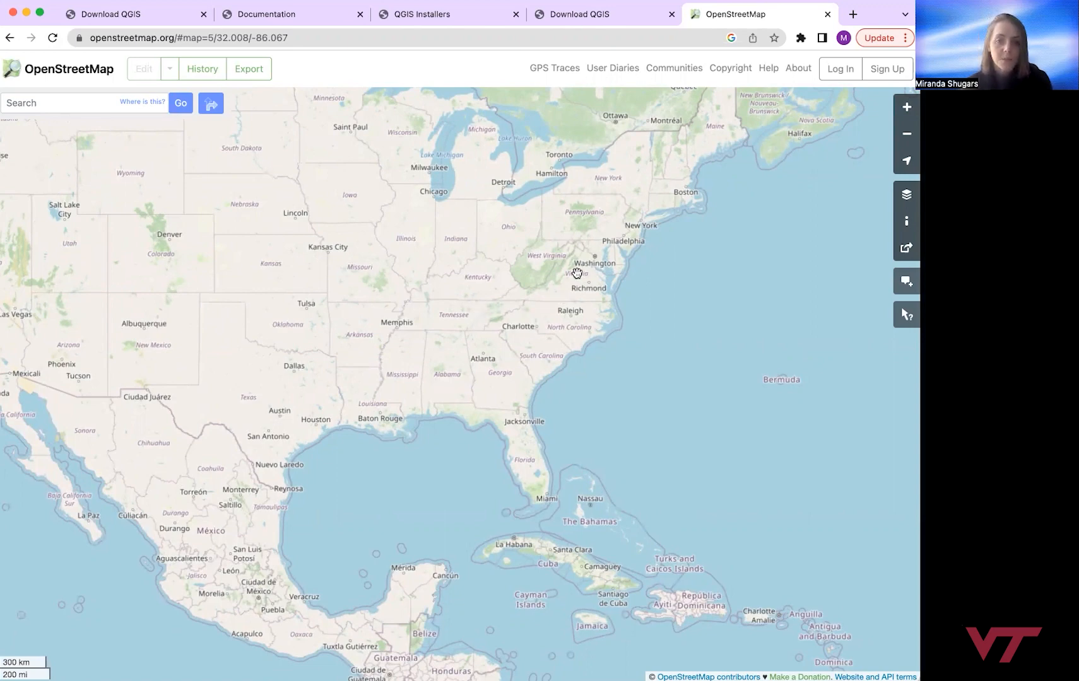
mouse_move(557, 281)
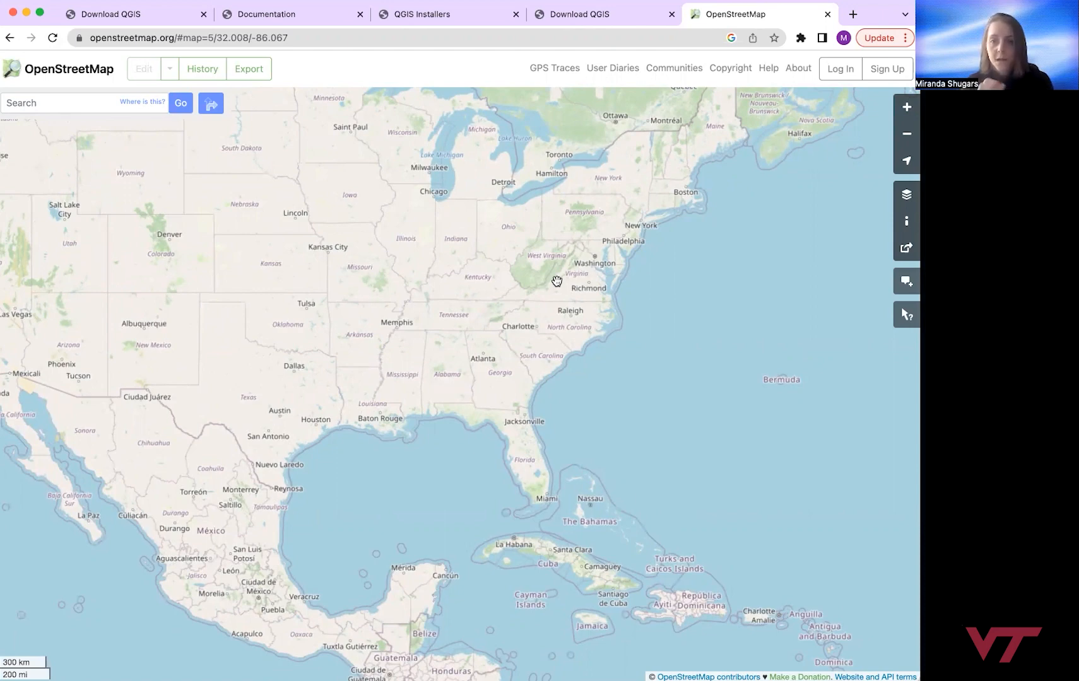
mouse_move(581, 264)
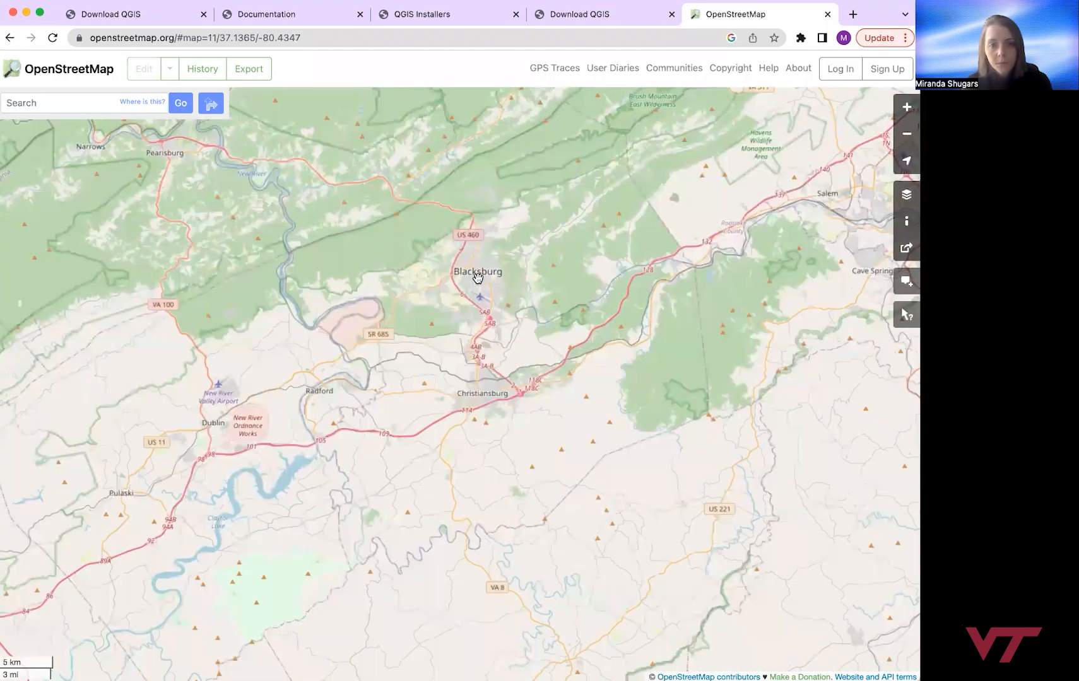
Step: Zoom in on Blacksburg until Drillfield, Upper Quad and downtown street names are readable
scroll("up", 3)
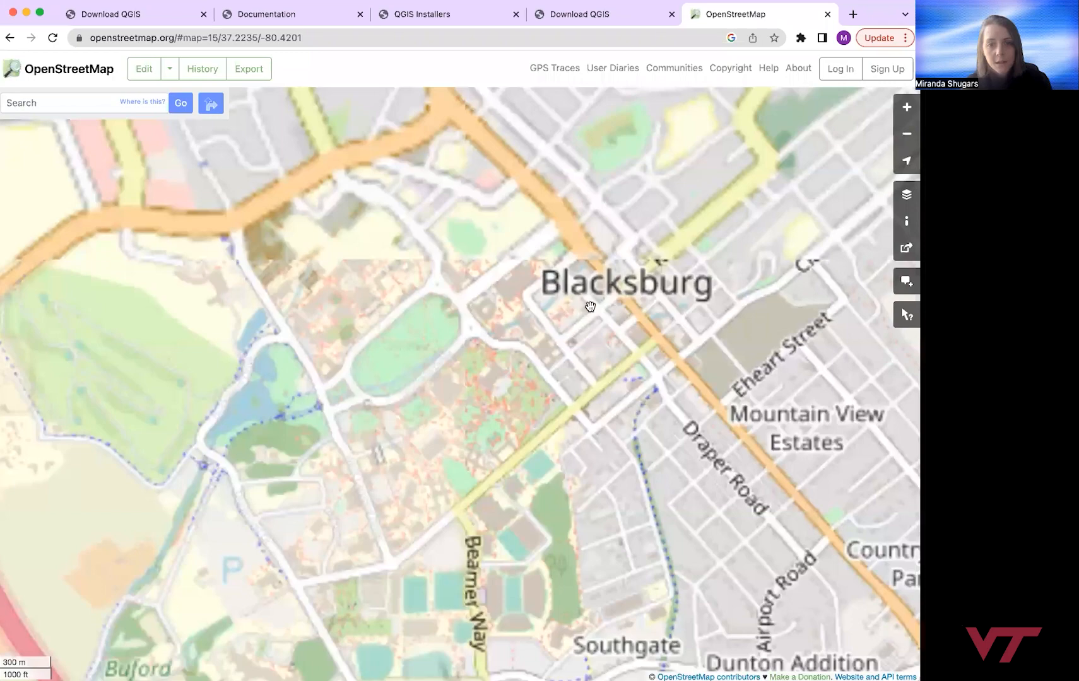
scroll("up", 3)
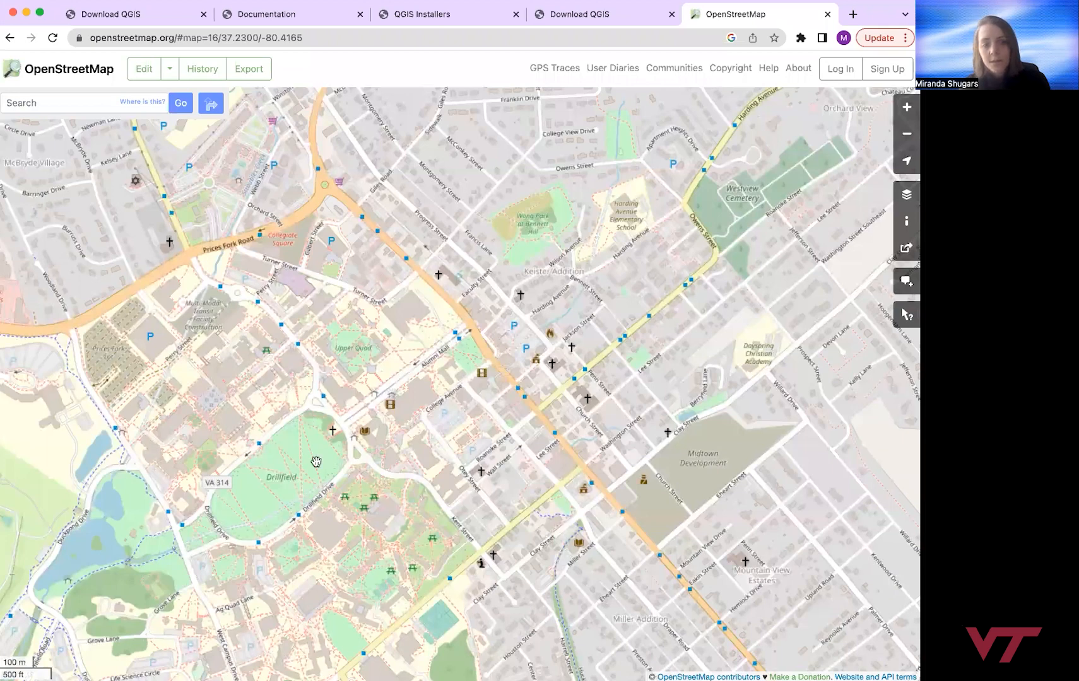
mouse_move(603, 378)
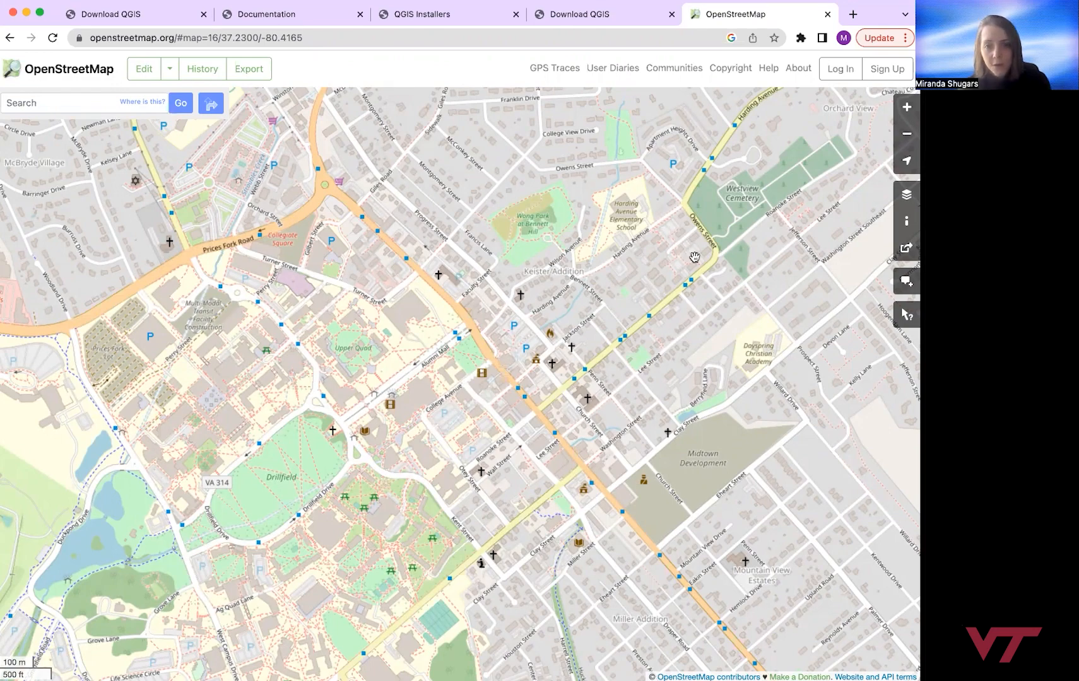
mouse_move(506, 558)
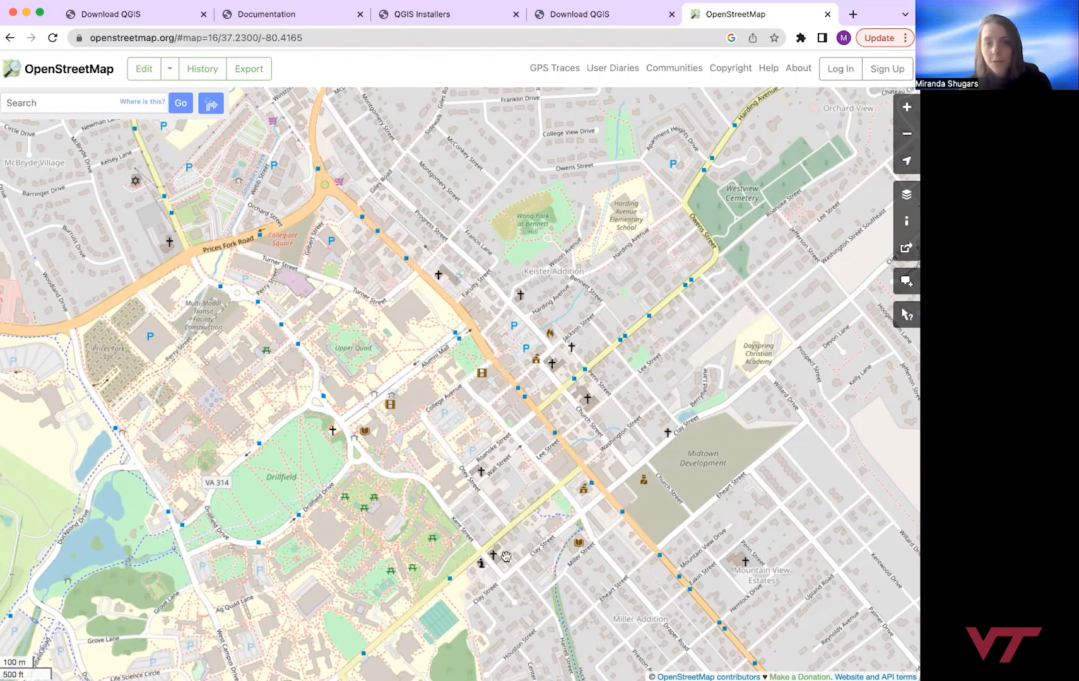
mouse_move(629, 358)
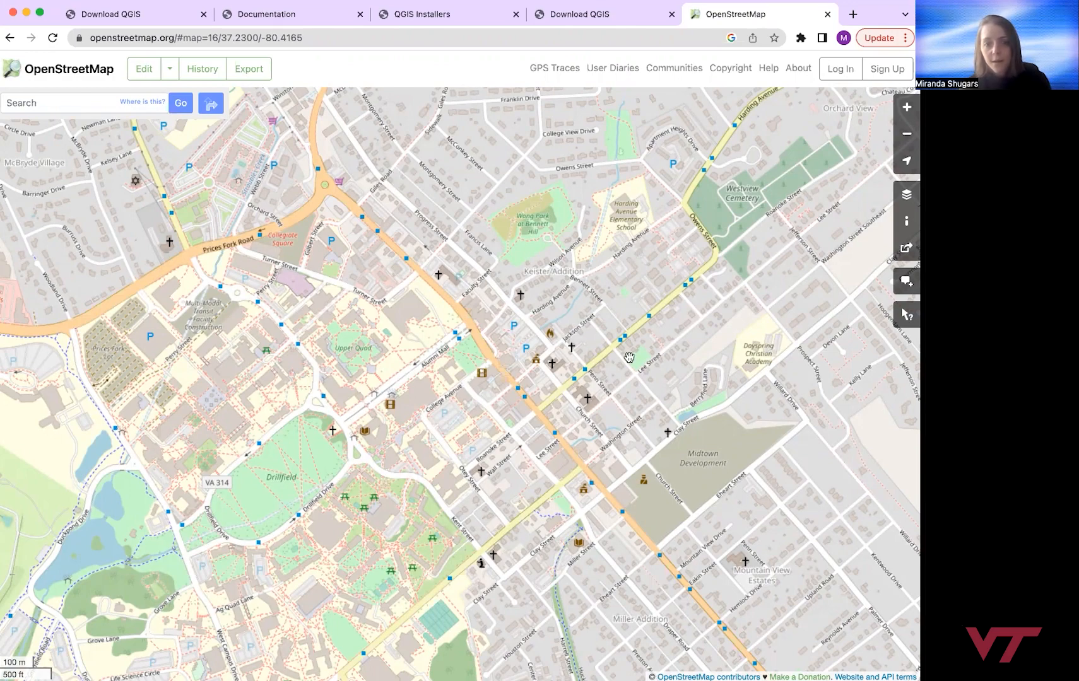
mouse_move(540, 343)
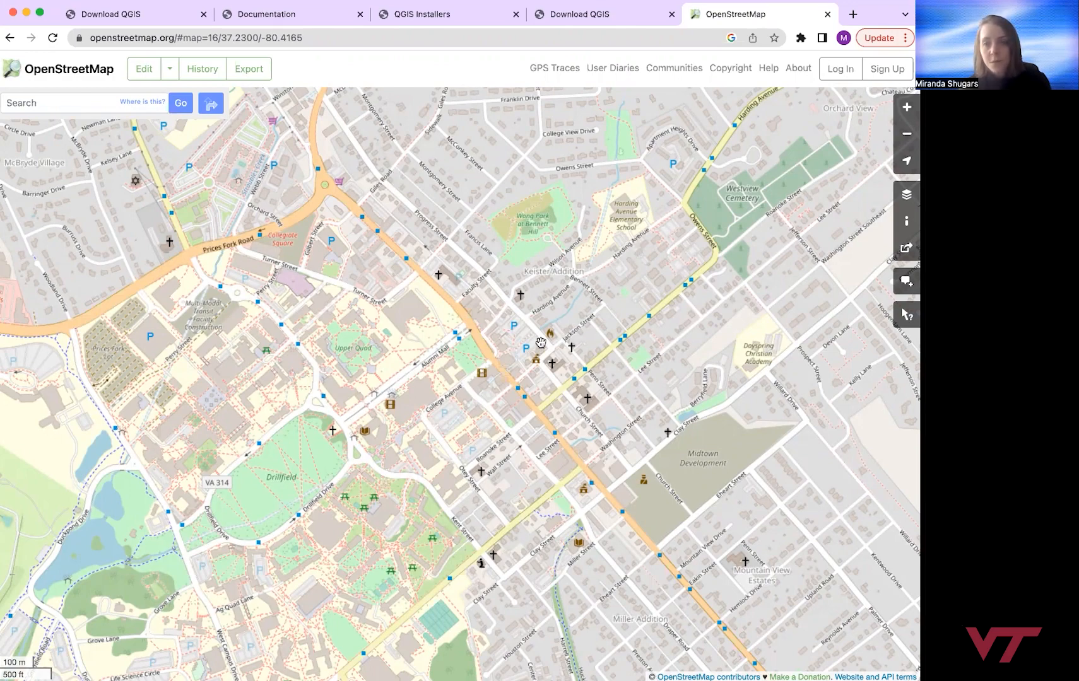
mouse_move(229, 228)
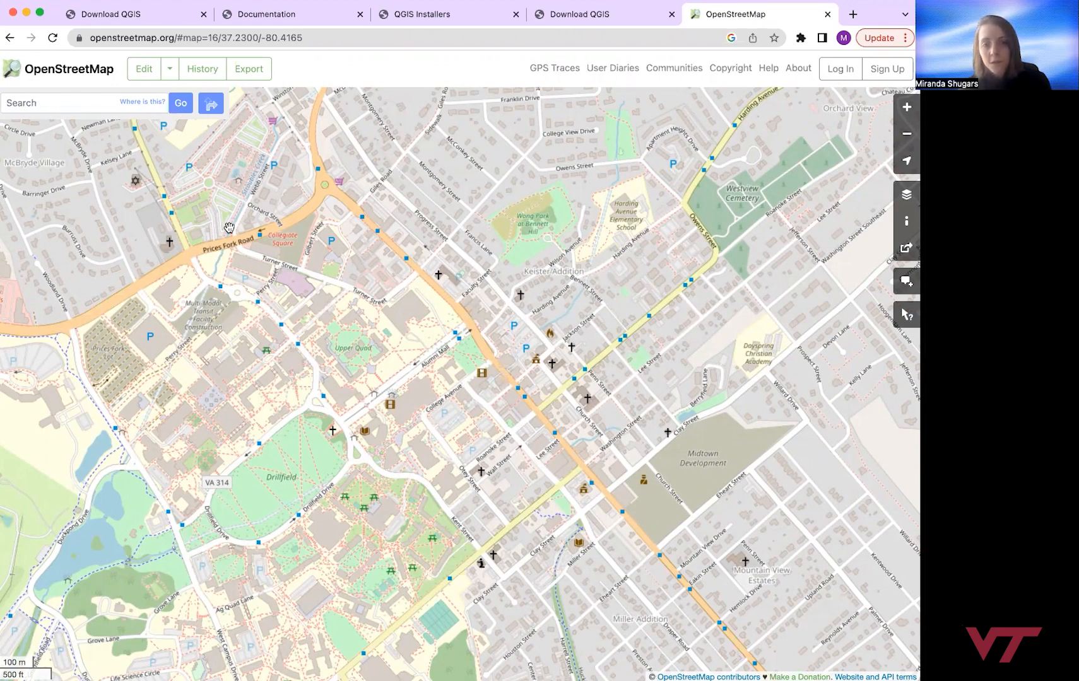
mouse_move(458, 617)
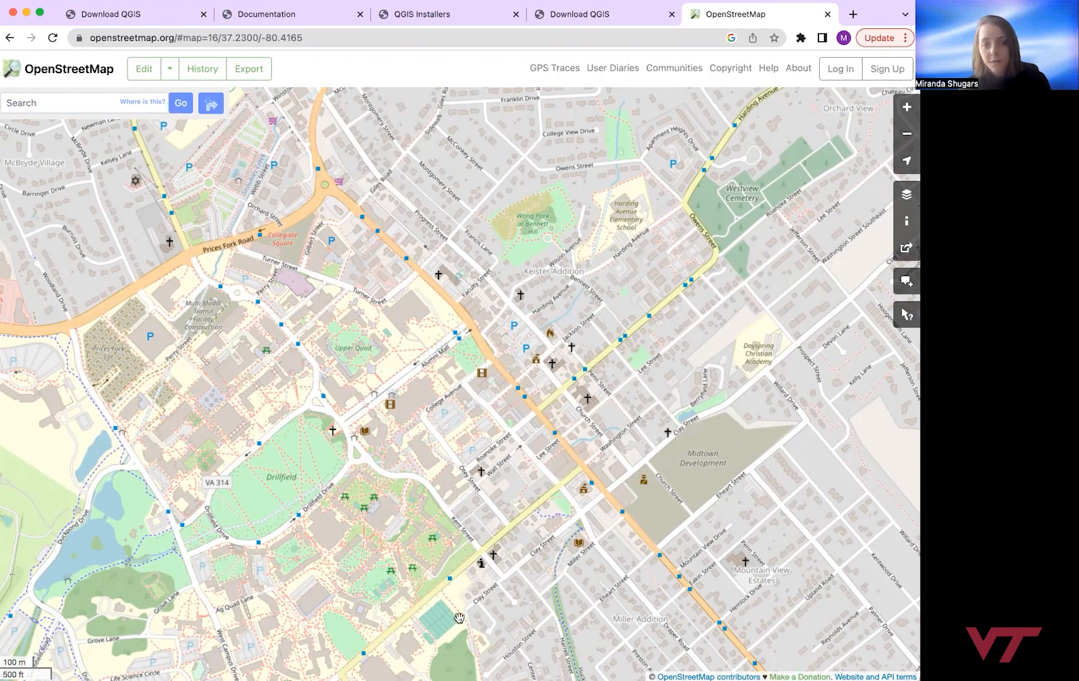
mouse_move(502, 575)
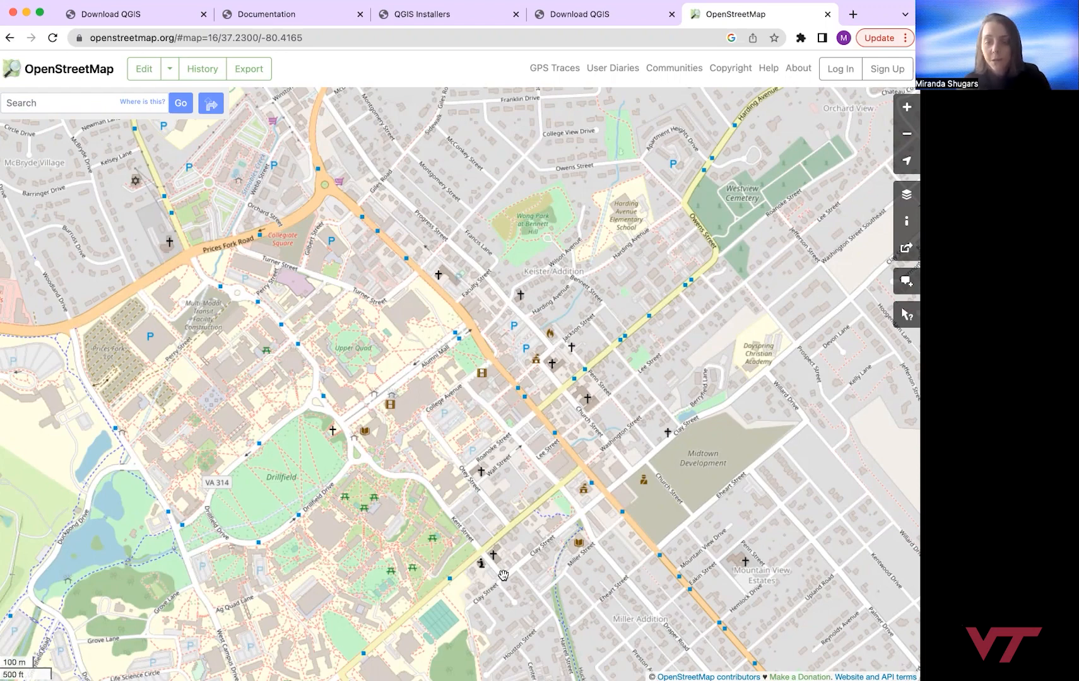
mouse_move(537, 513)
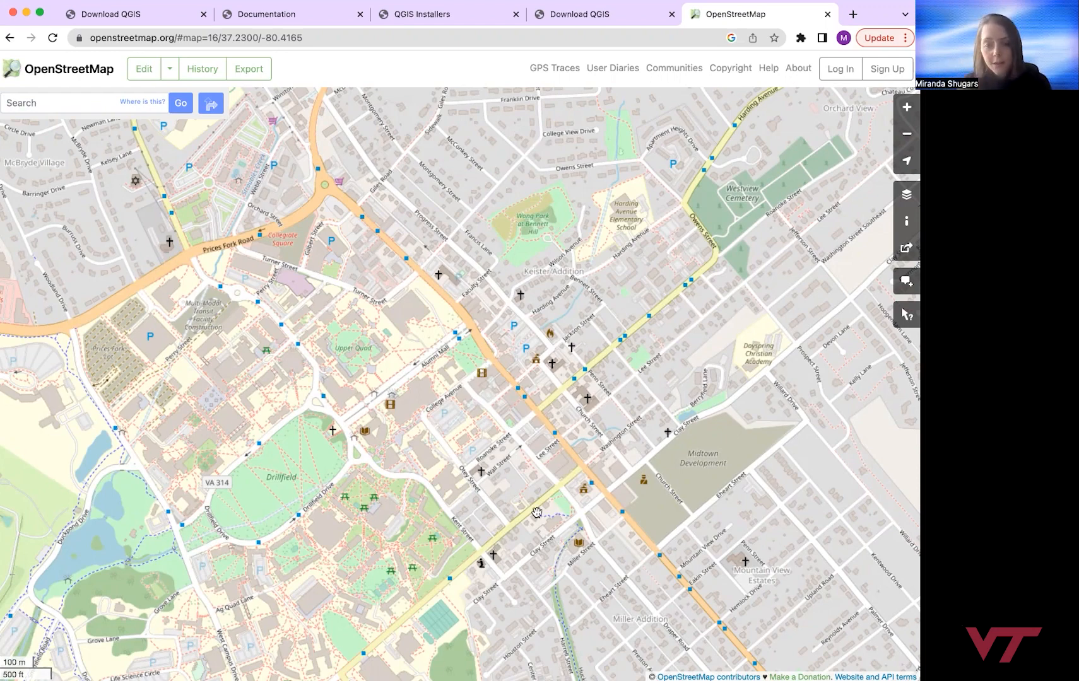
mouse_move(537, 251)
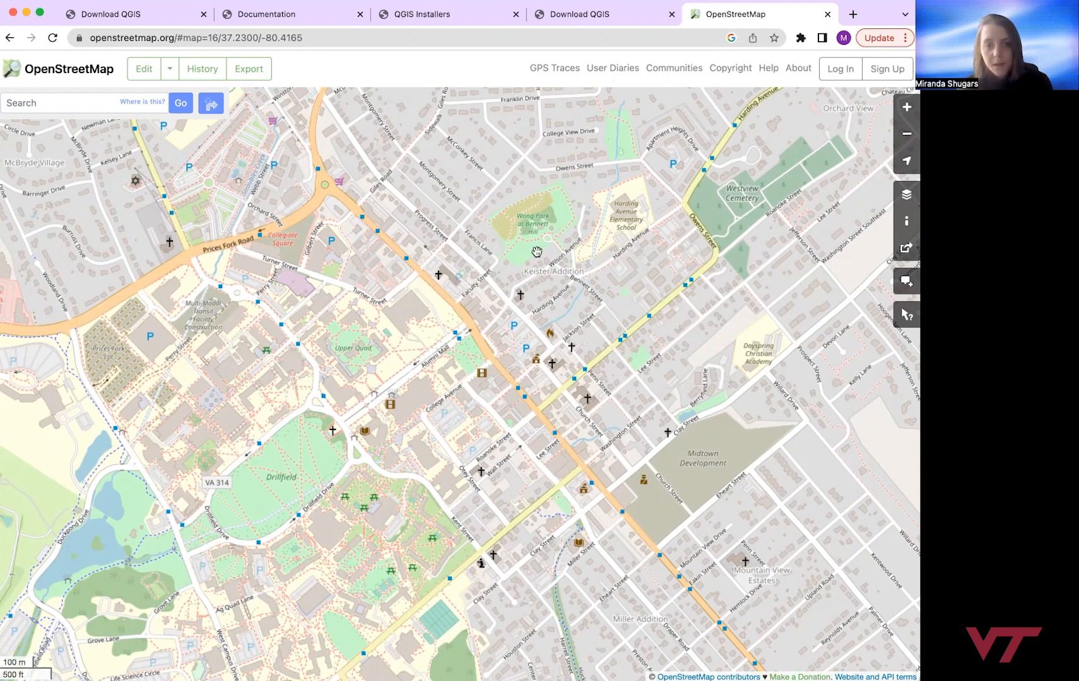
mouse_move(568, 280)
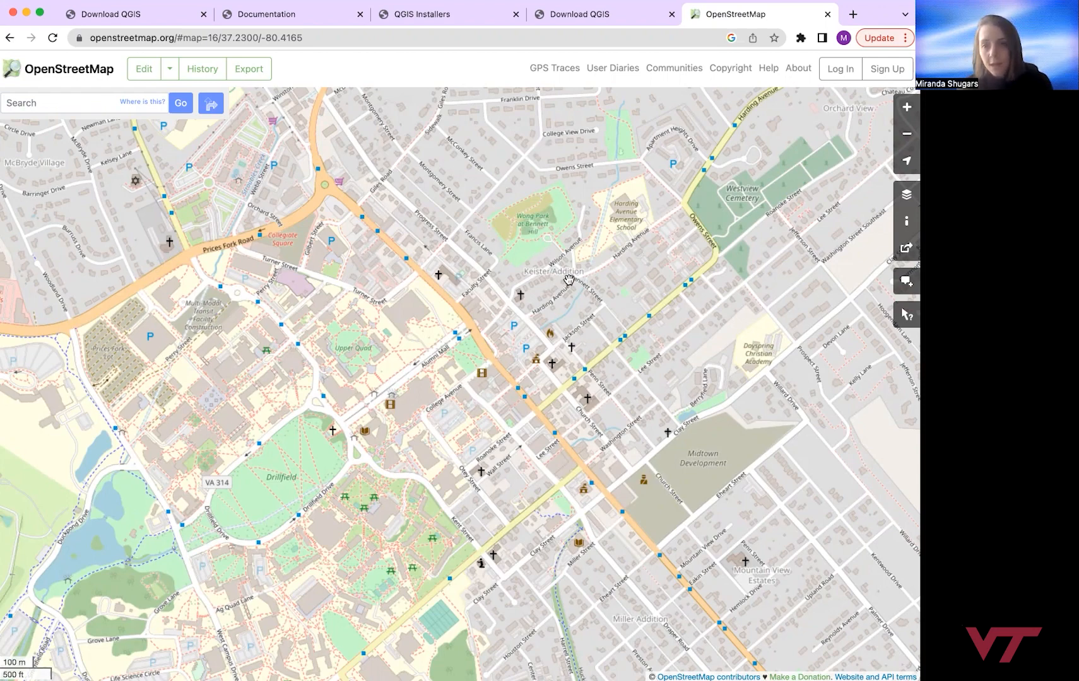
mouse_move(495, 380)
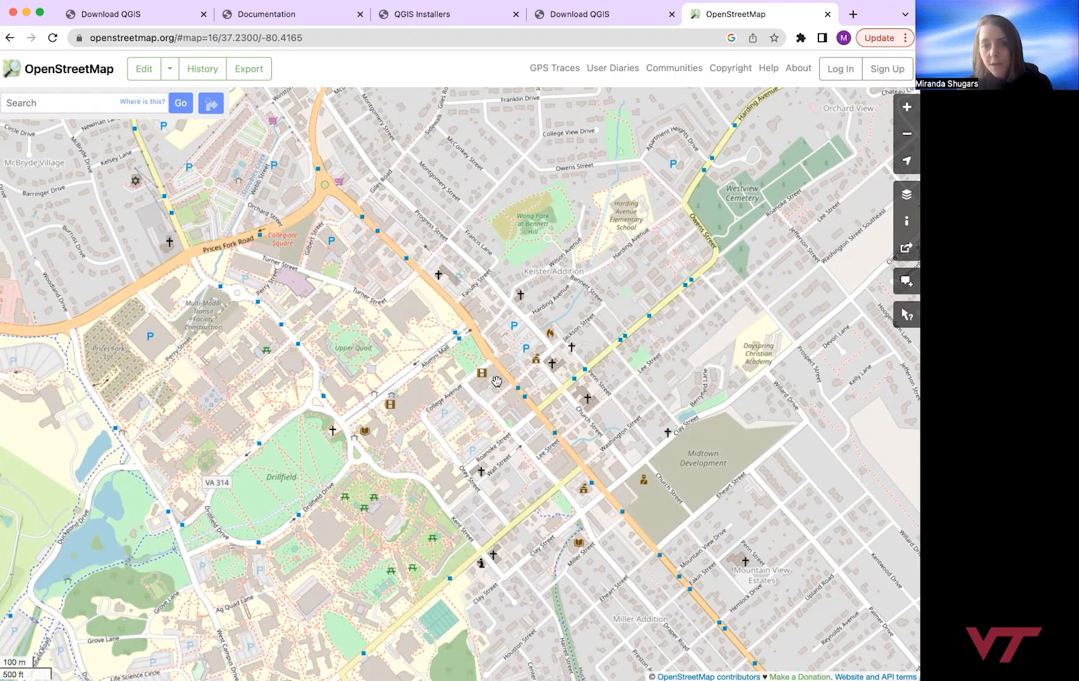
mouse_move(682, 397)
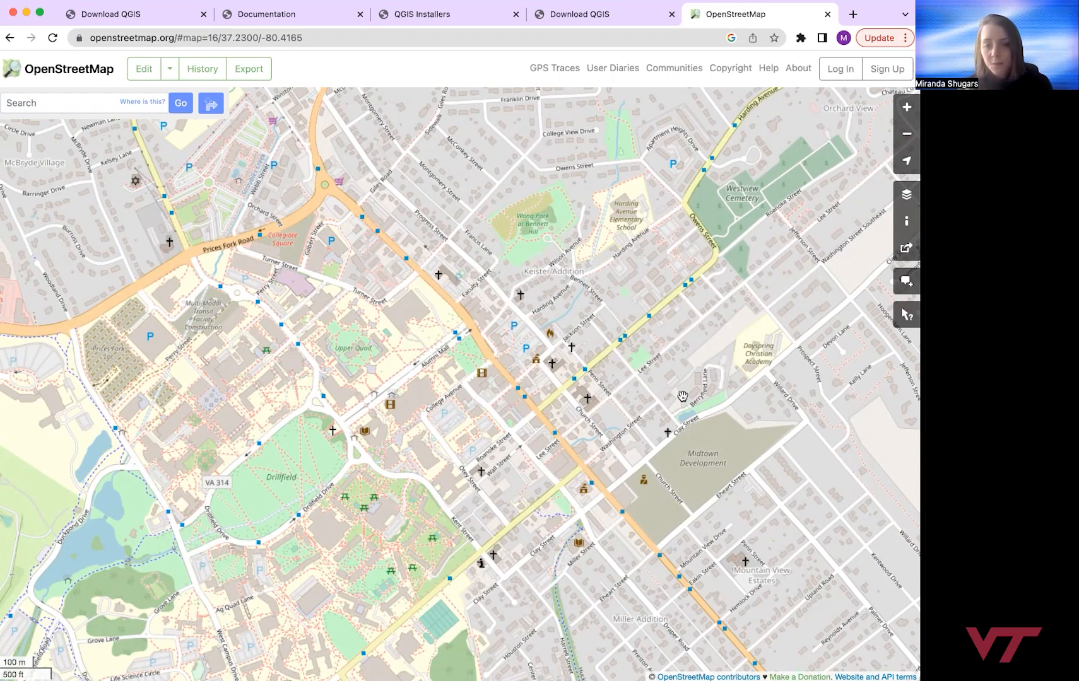
mouse_move(593, 474)
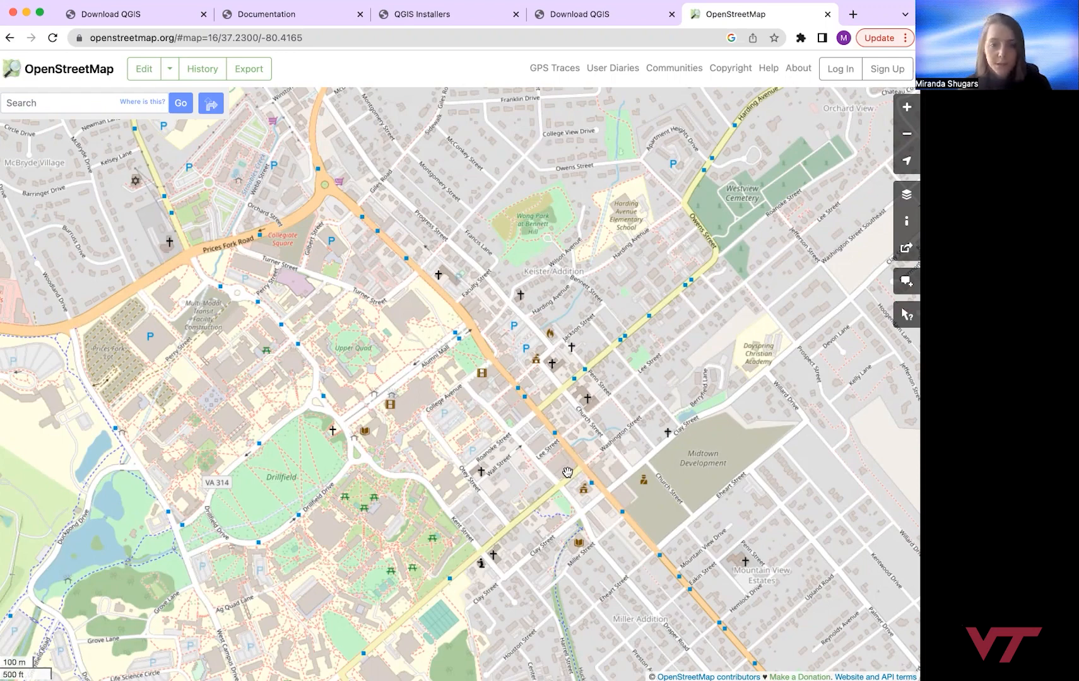
mouse_move(521, 501)
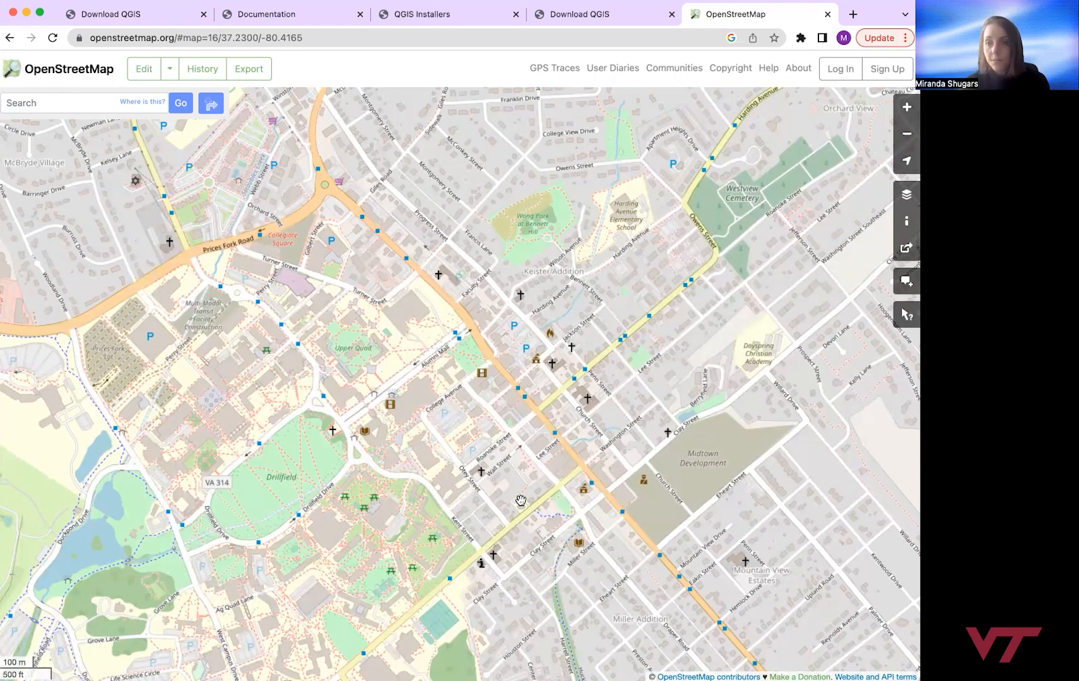
mouse_move(649, 439)
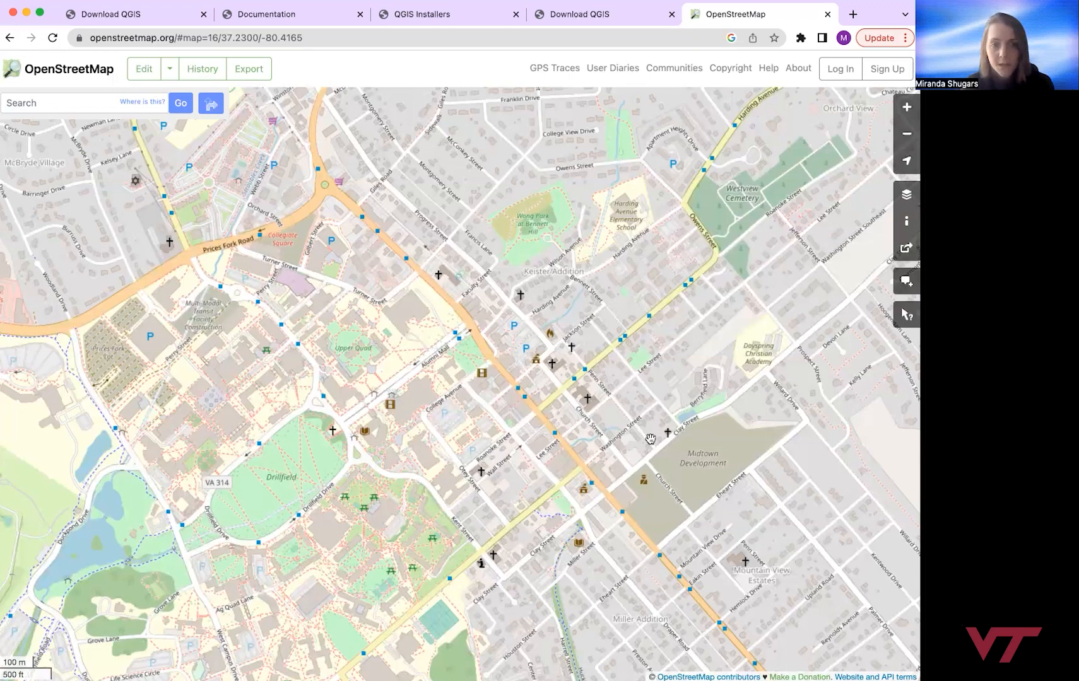
mouse_move(407, 195)
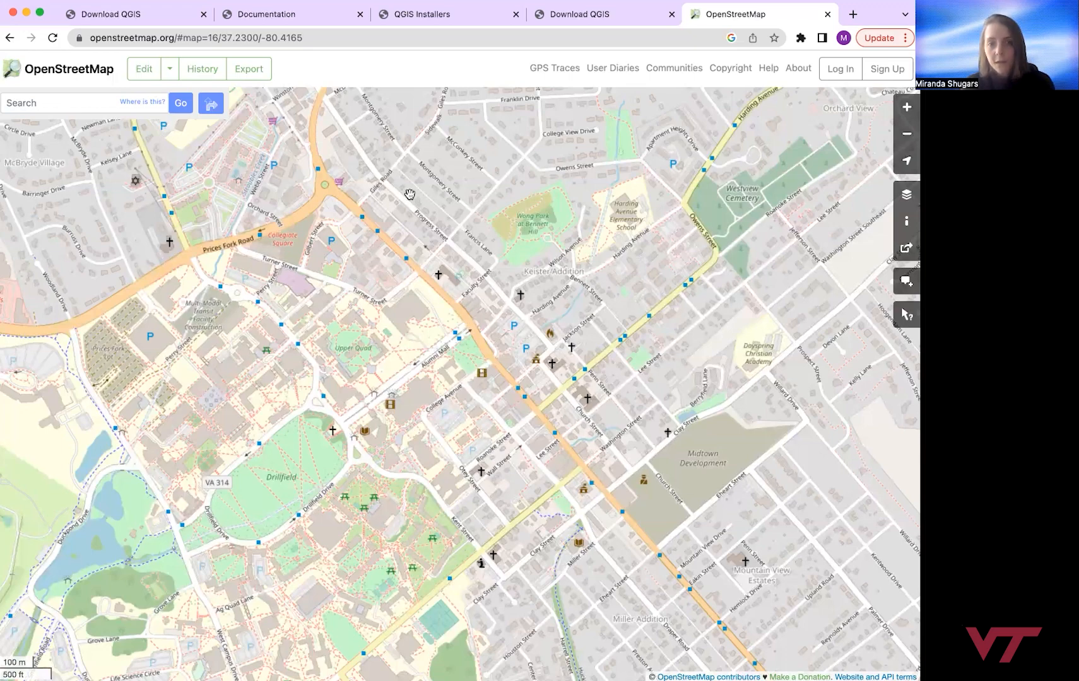
mouse_move(414, 203)
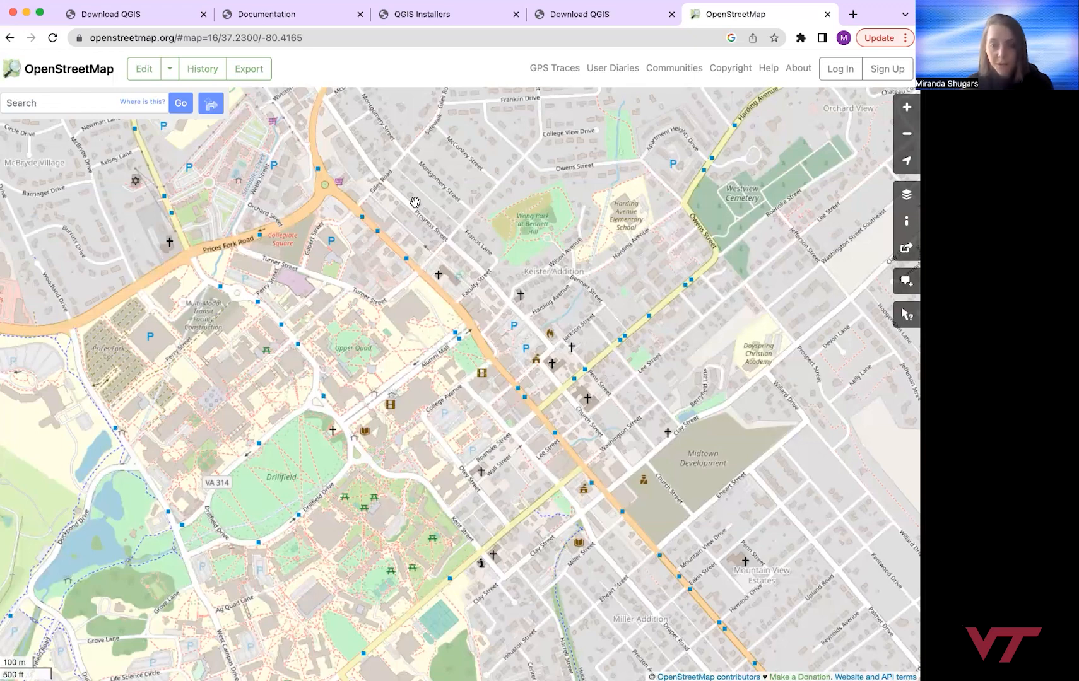
mouse_move(426, 203)
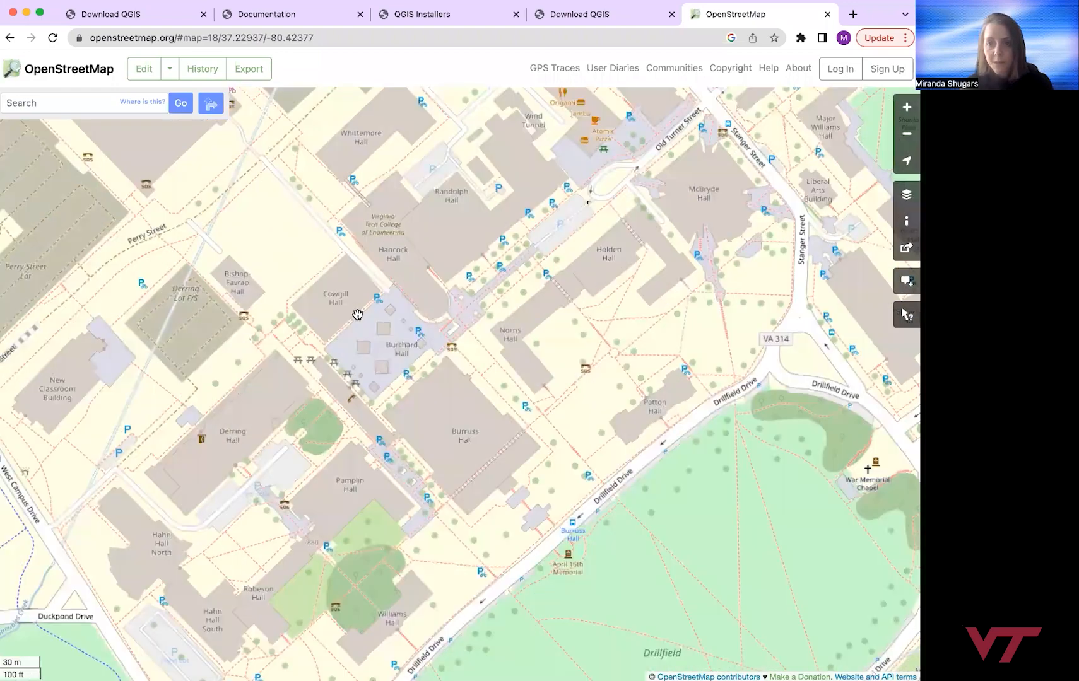
mouse_move(907, 315)
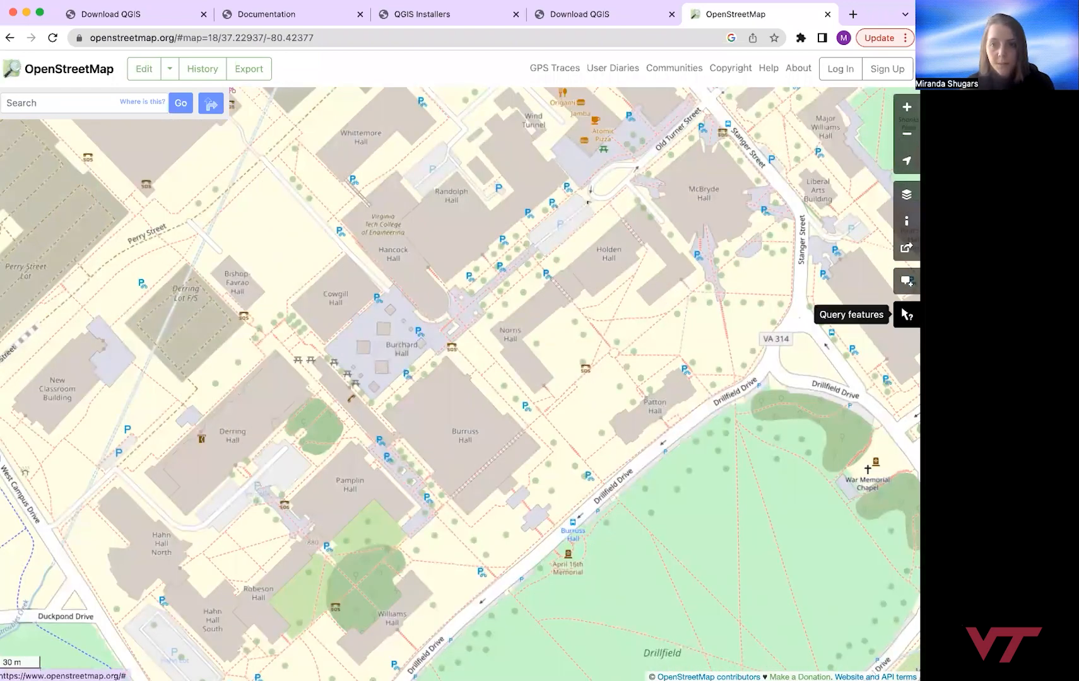
left_click(906, 194)
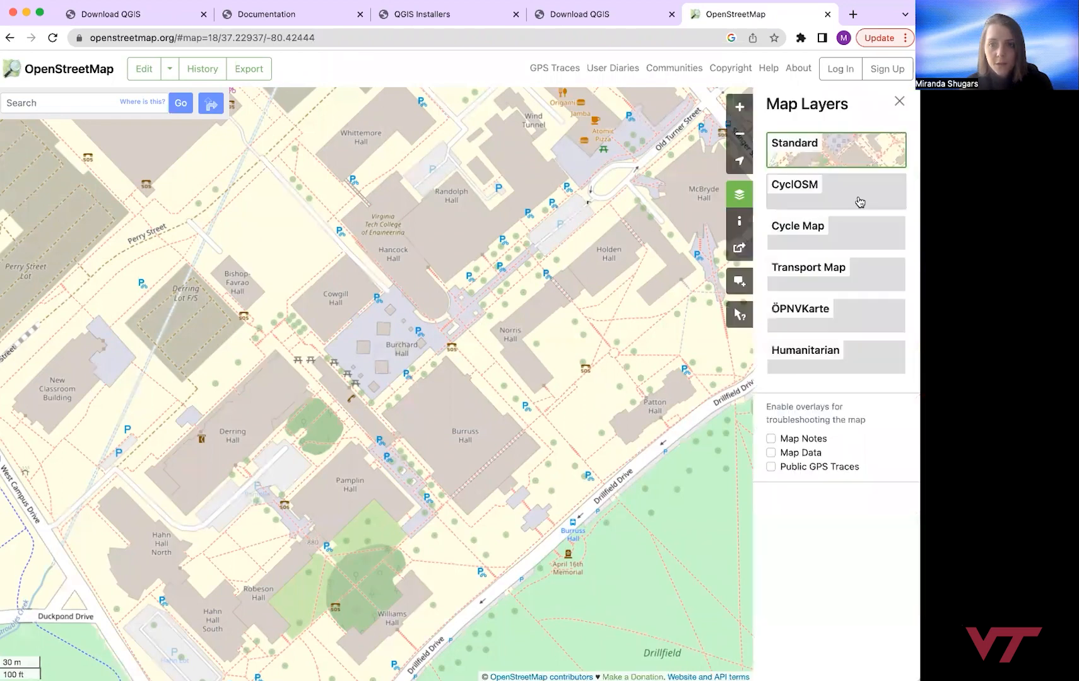
left_click(899, 100)
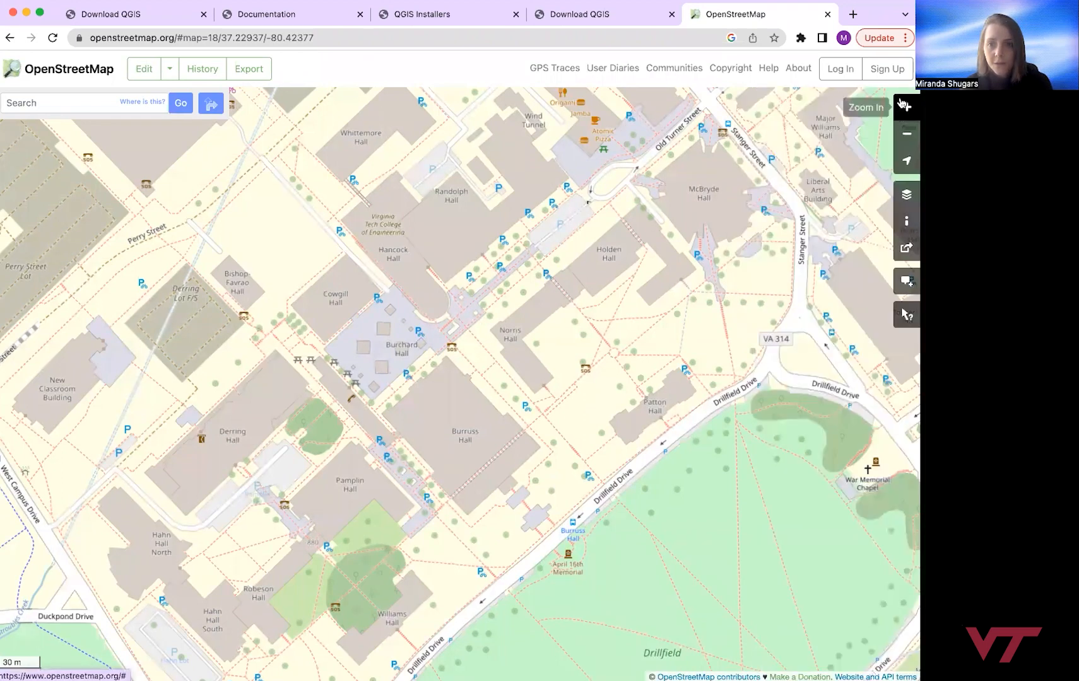
mouse_move(907, 315)
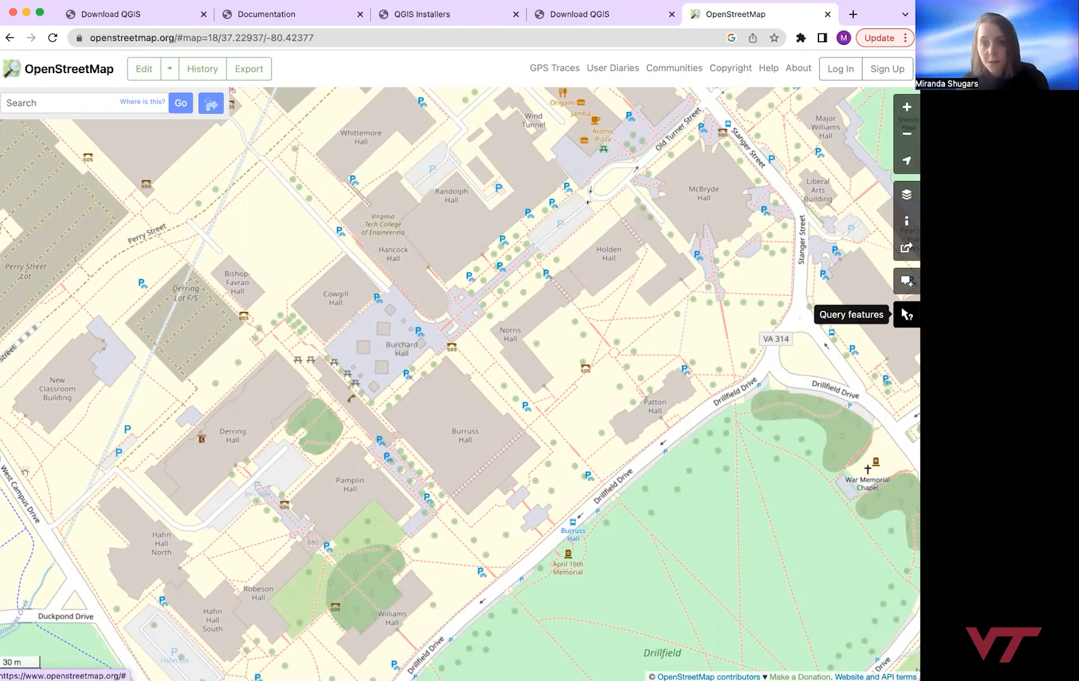
mouse_move(683, 180)
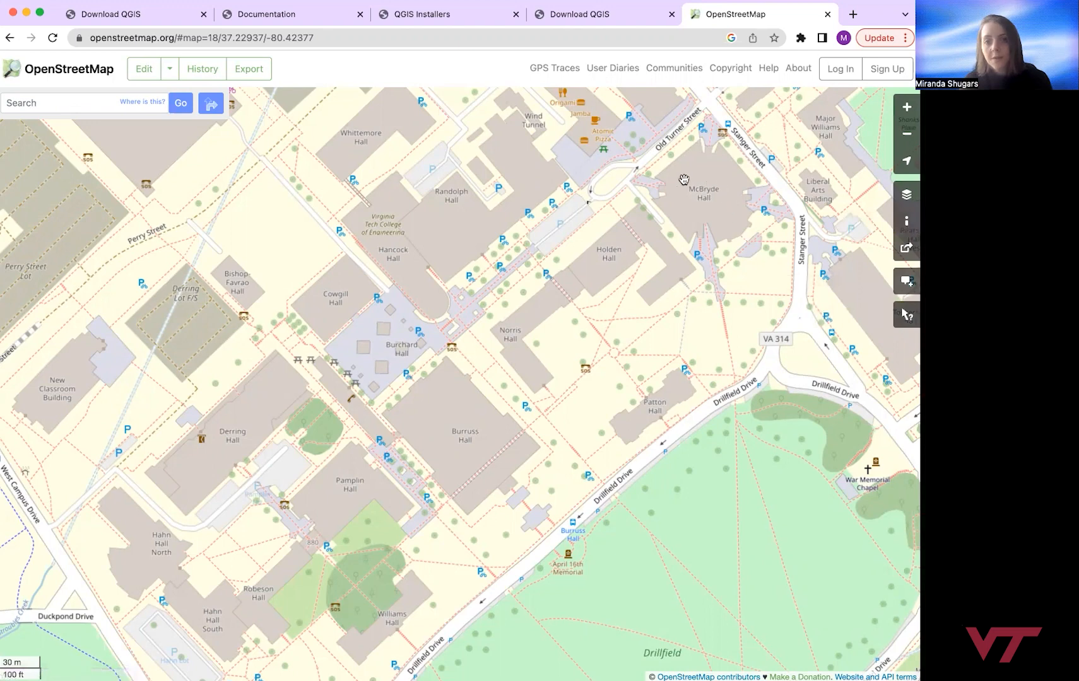
mouse_move(705, 192)
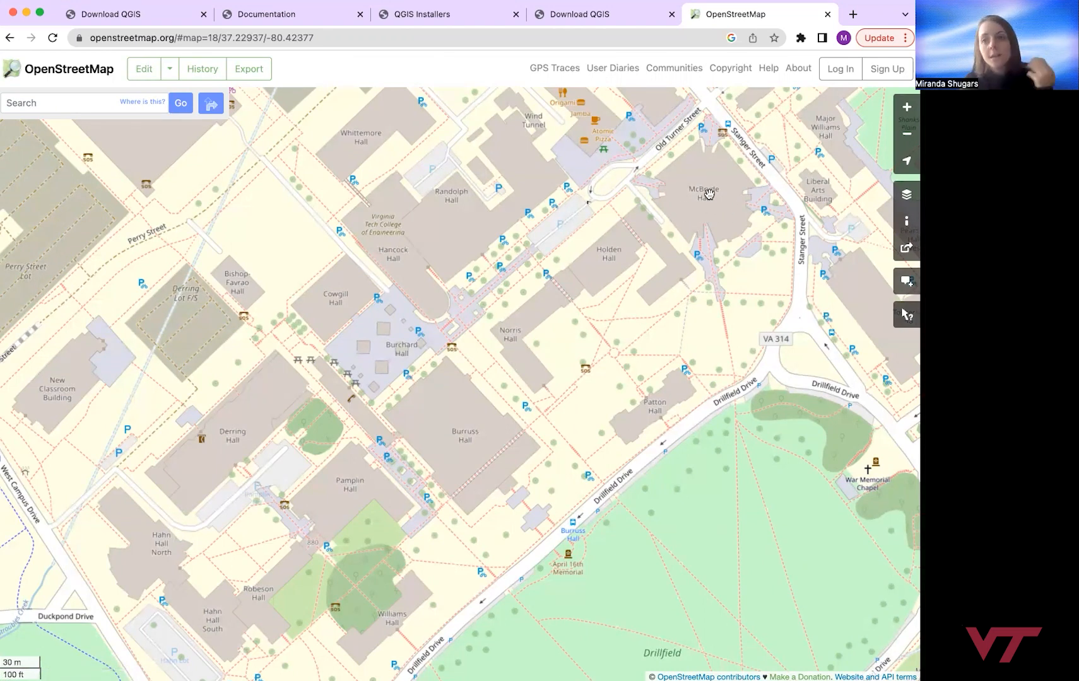
mouse_move(667, 198)
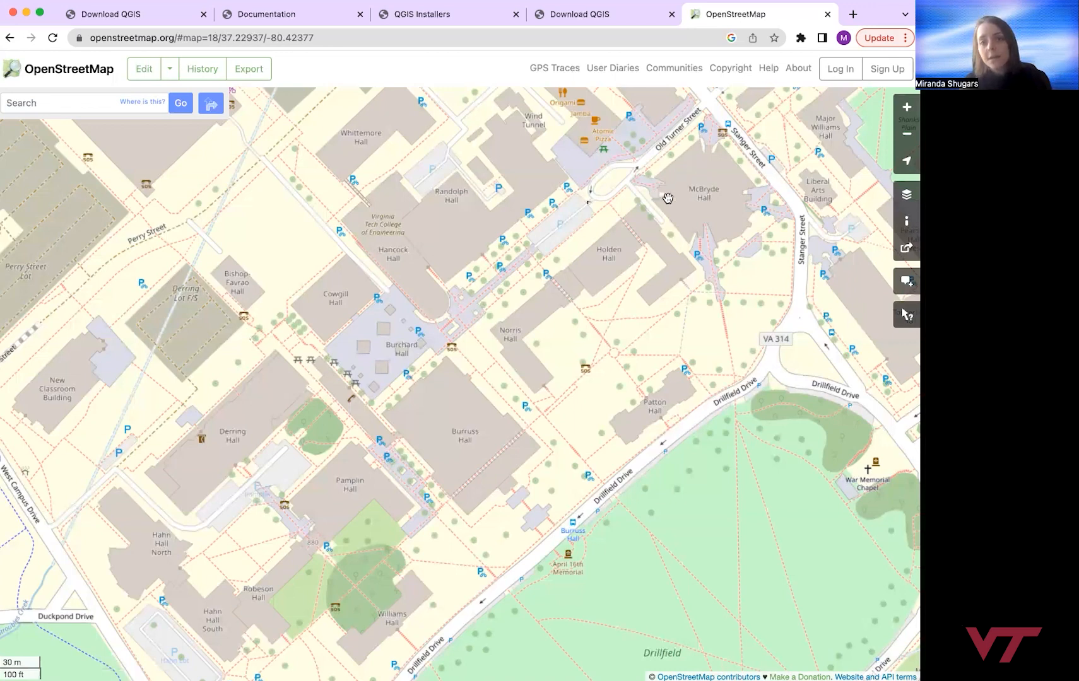
mouse_move(726, 242)
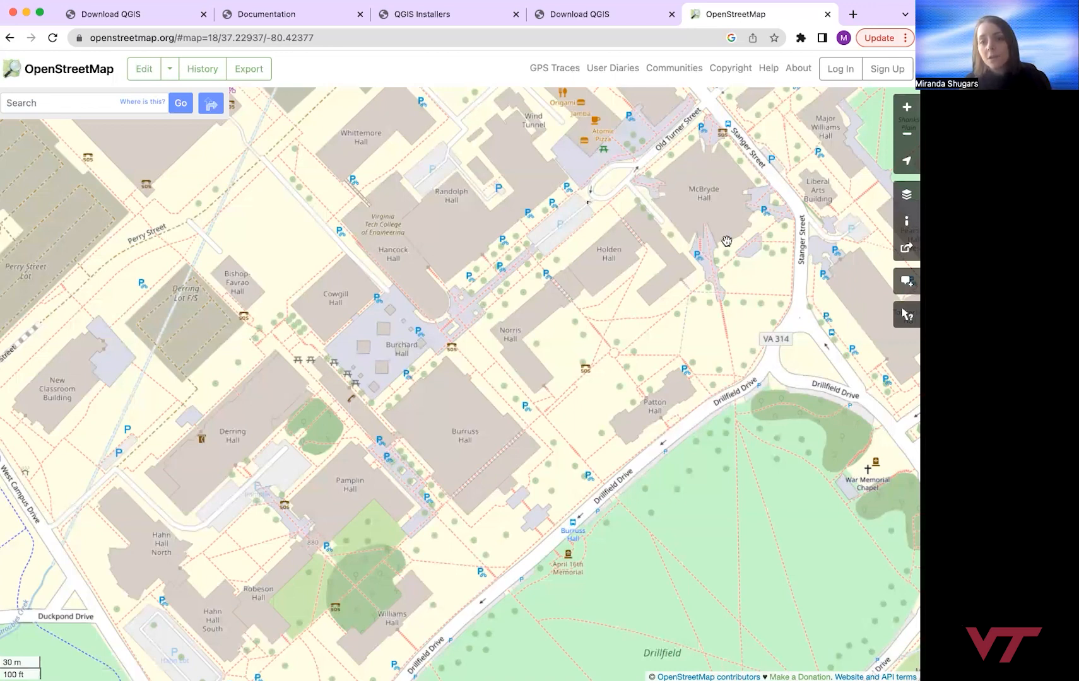
mouse_move(743, 191)
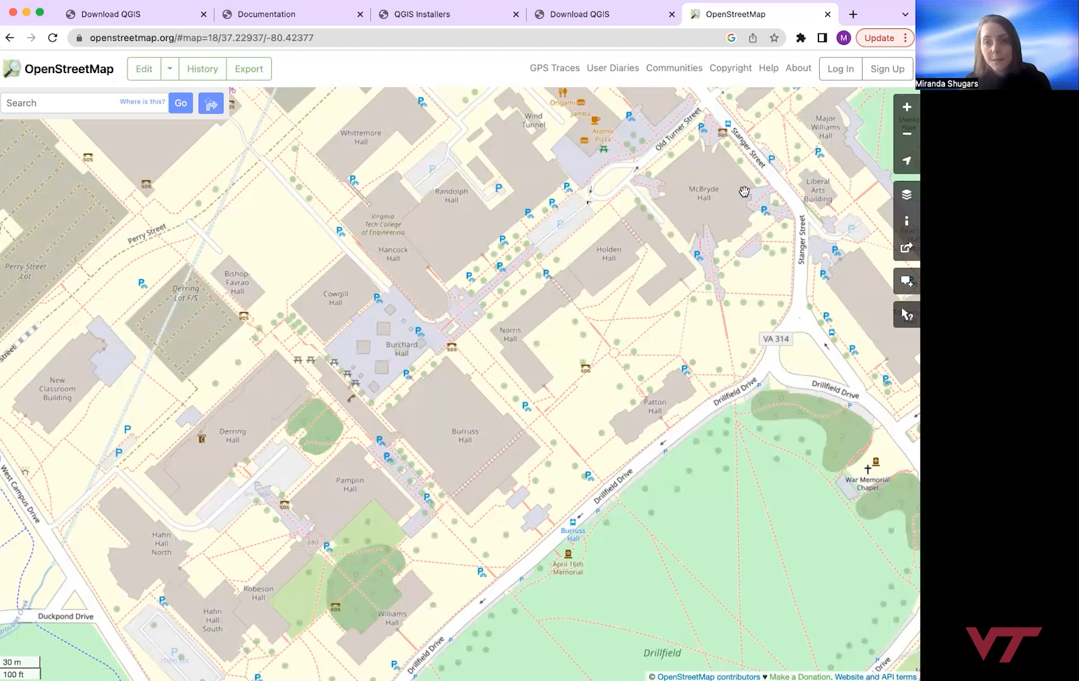
mouse_move(731, 190)
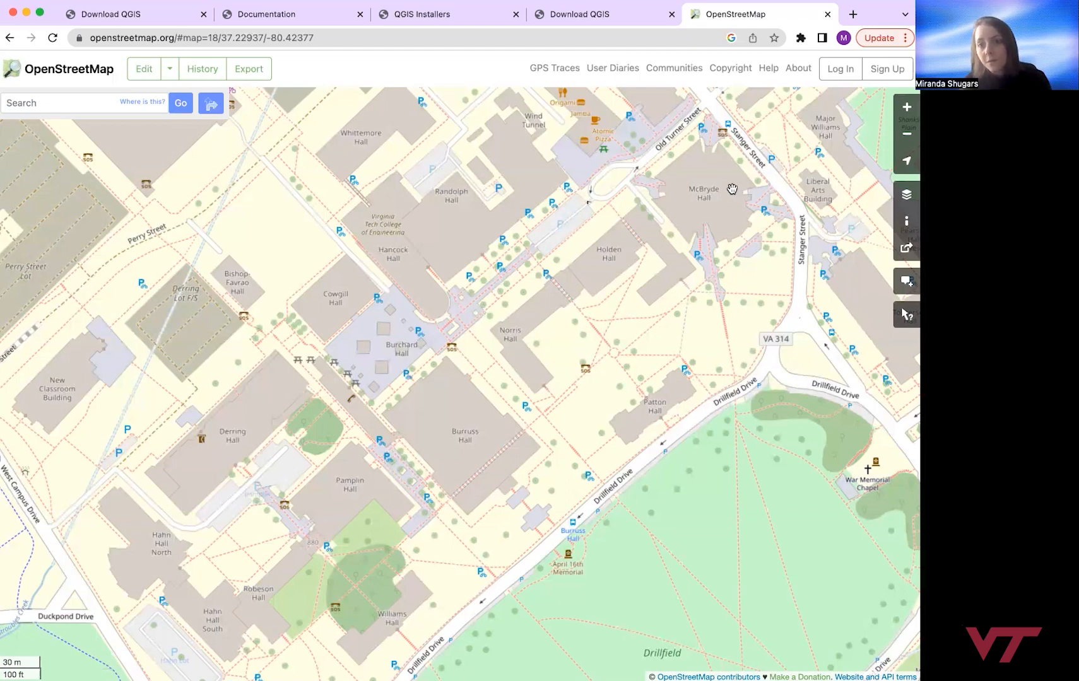
mouse_move(698, 200)
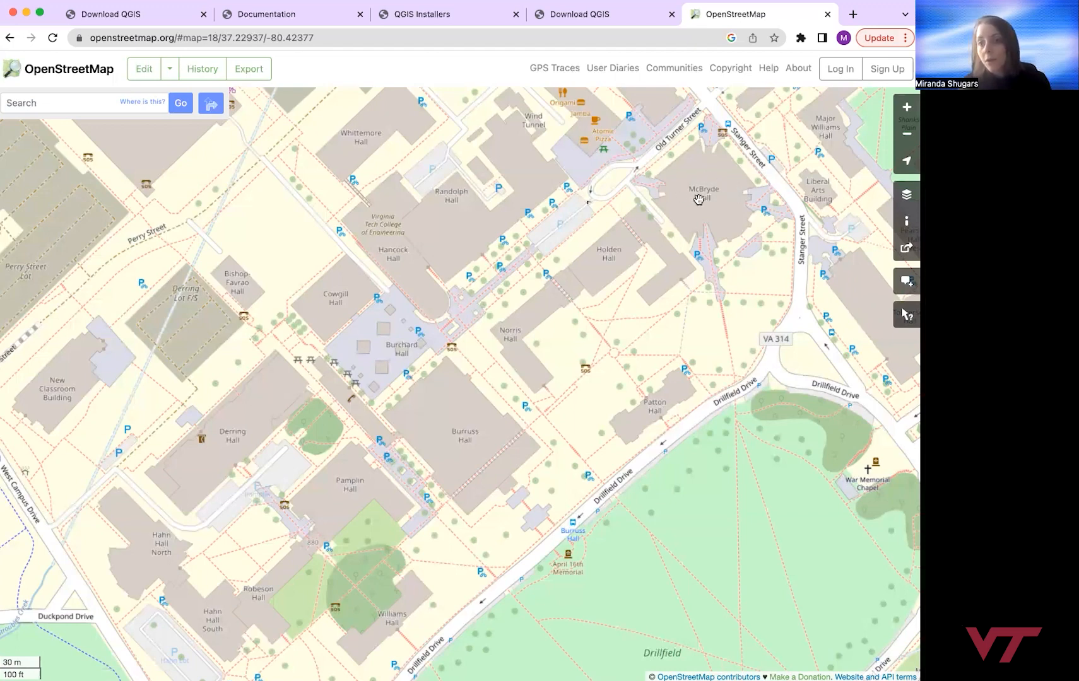
mouse_move(724, 190)
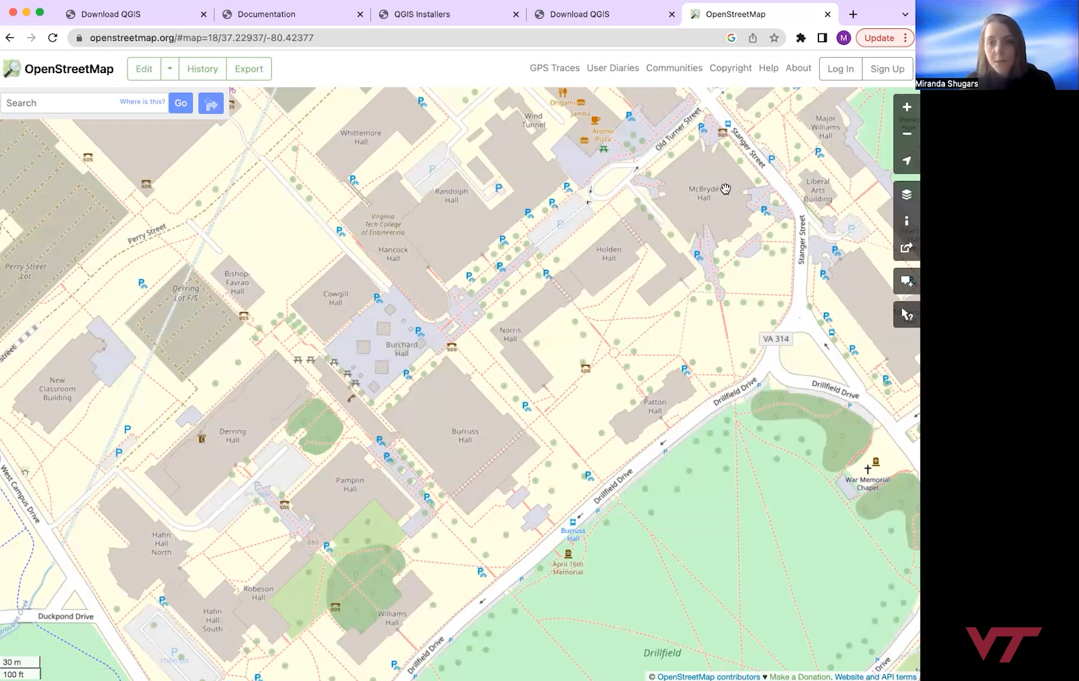
mouse_move(548, 176)
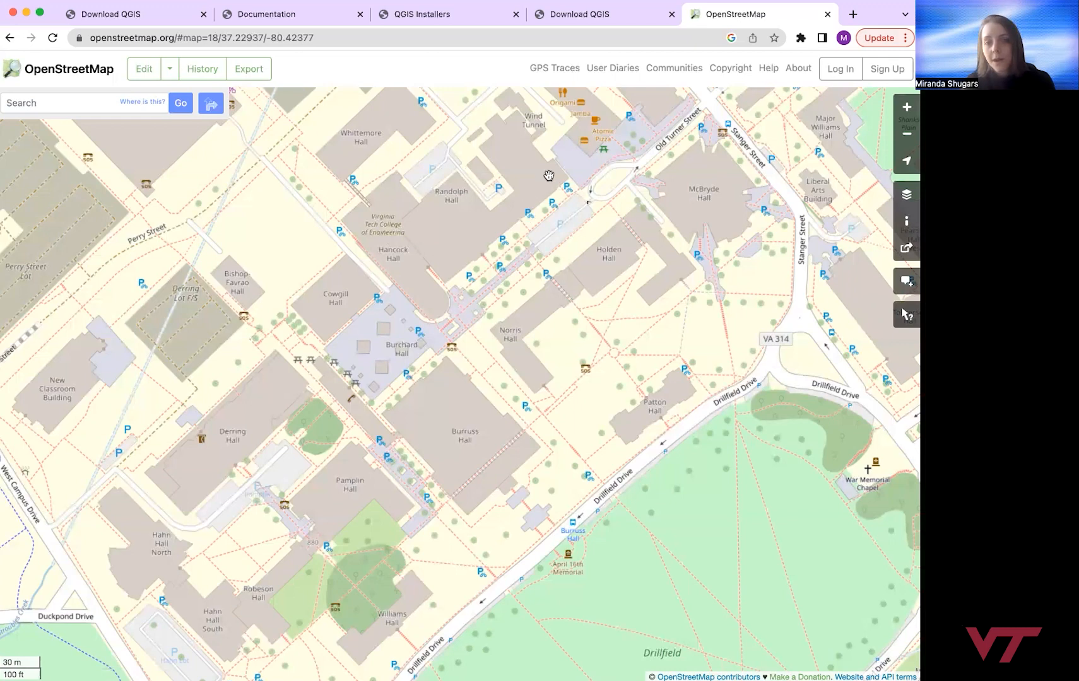
mouse_move(508, 220)
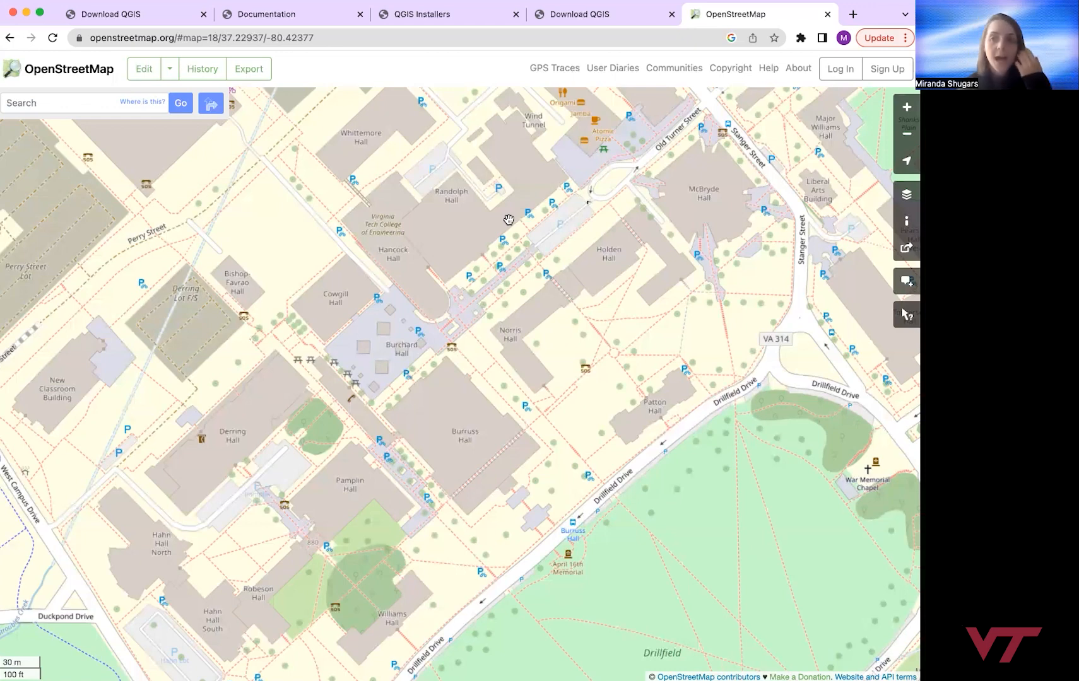
mouse_move(811, 316)
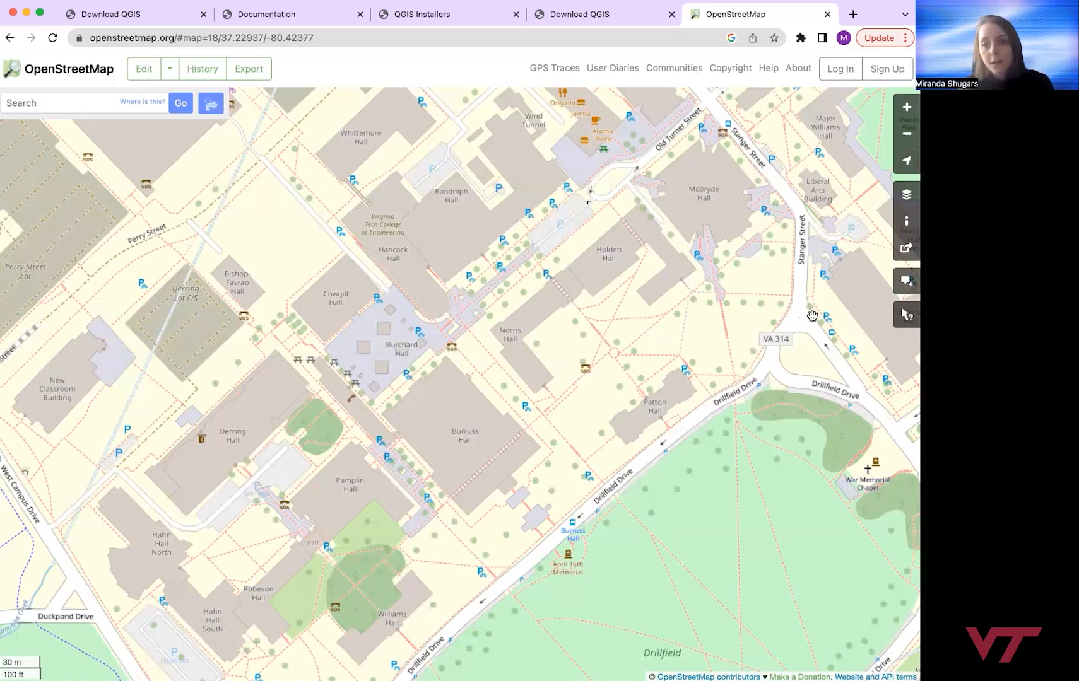
mouse_move(907, 315)
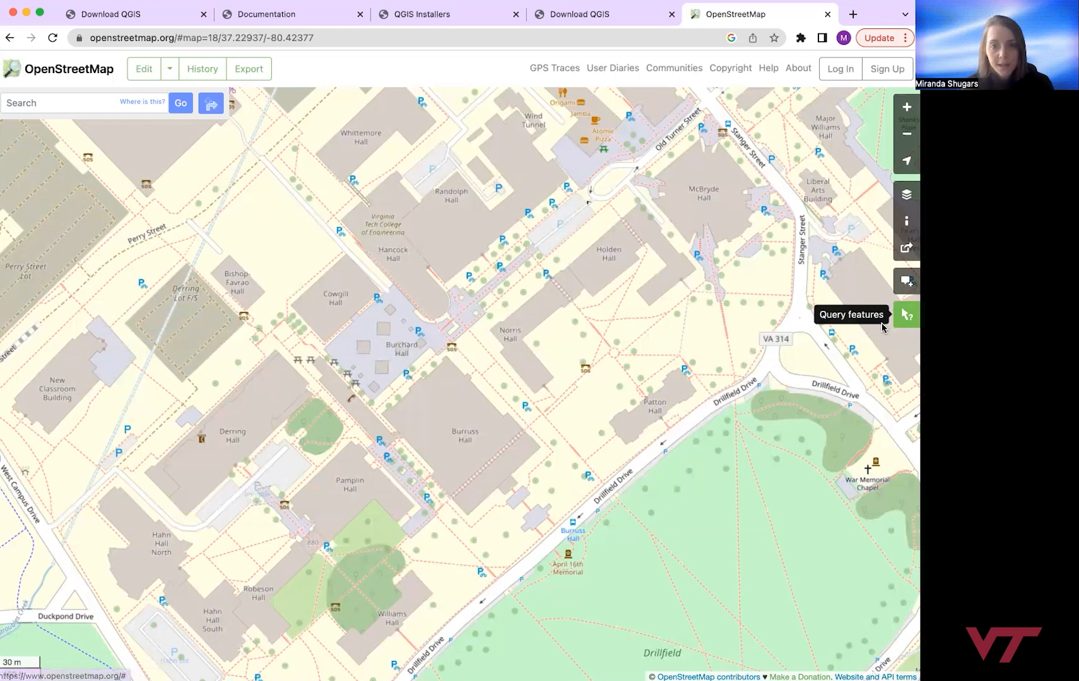
left_click(906, 314)
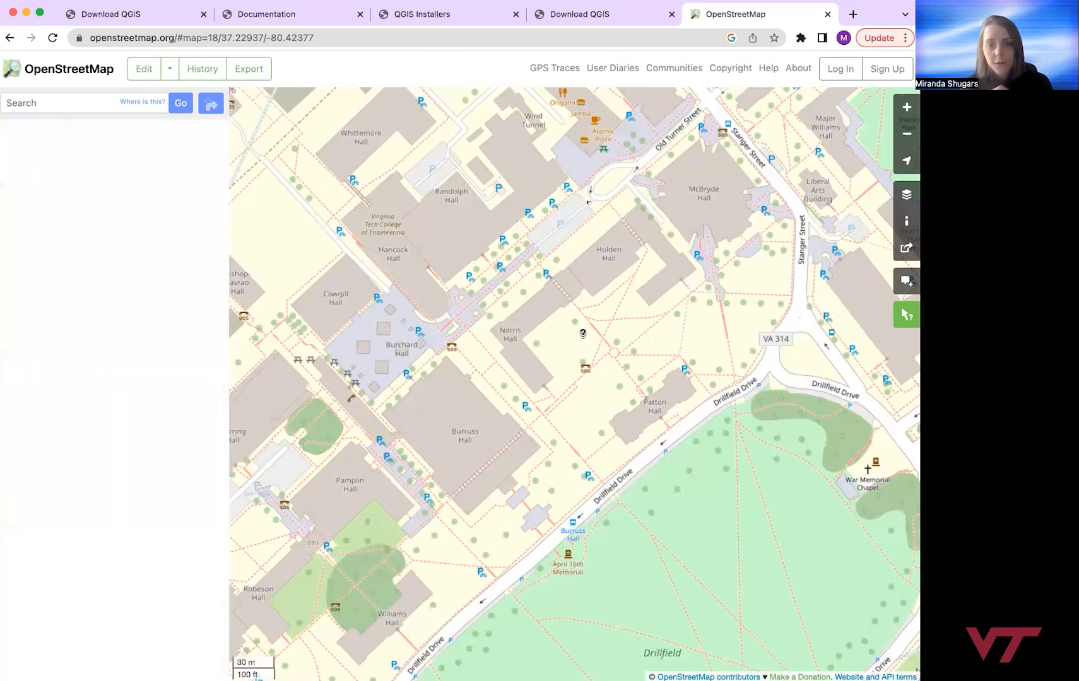
left_click(582, 333)
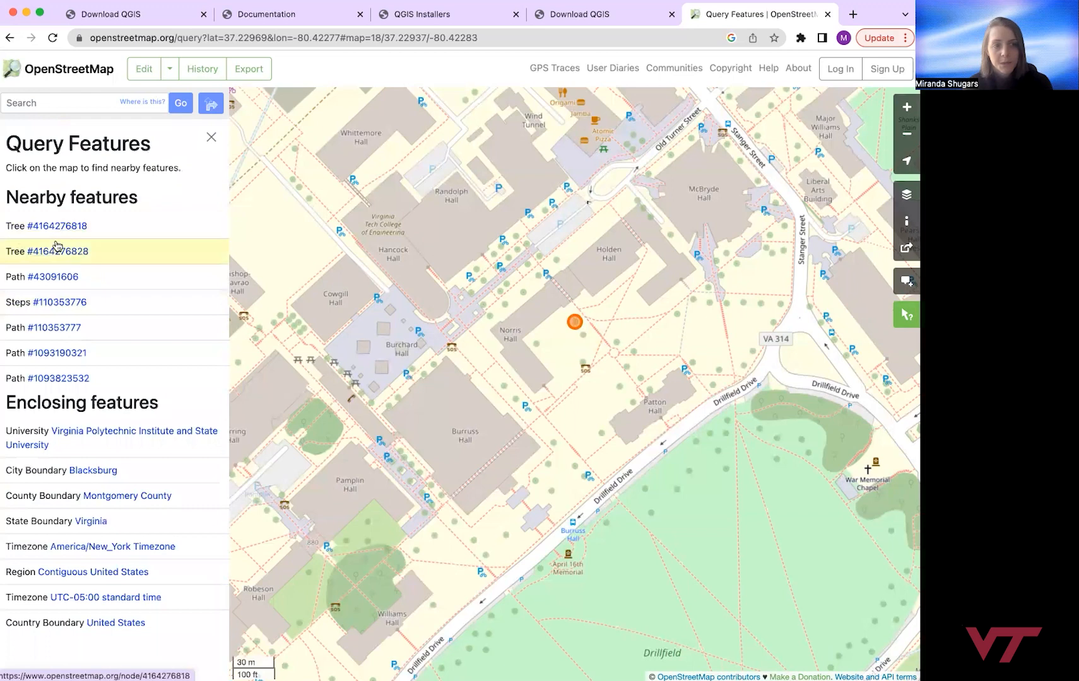
mouse_move(66, 308)
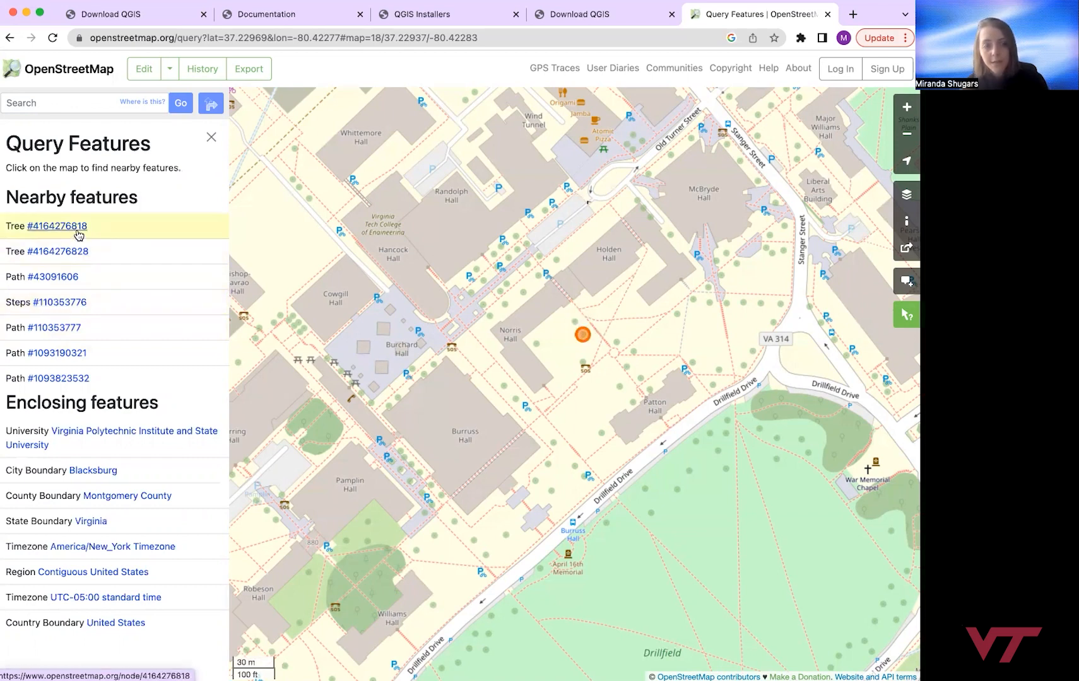
left_click(58, 226)
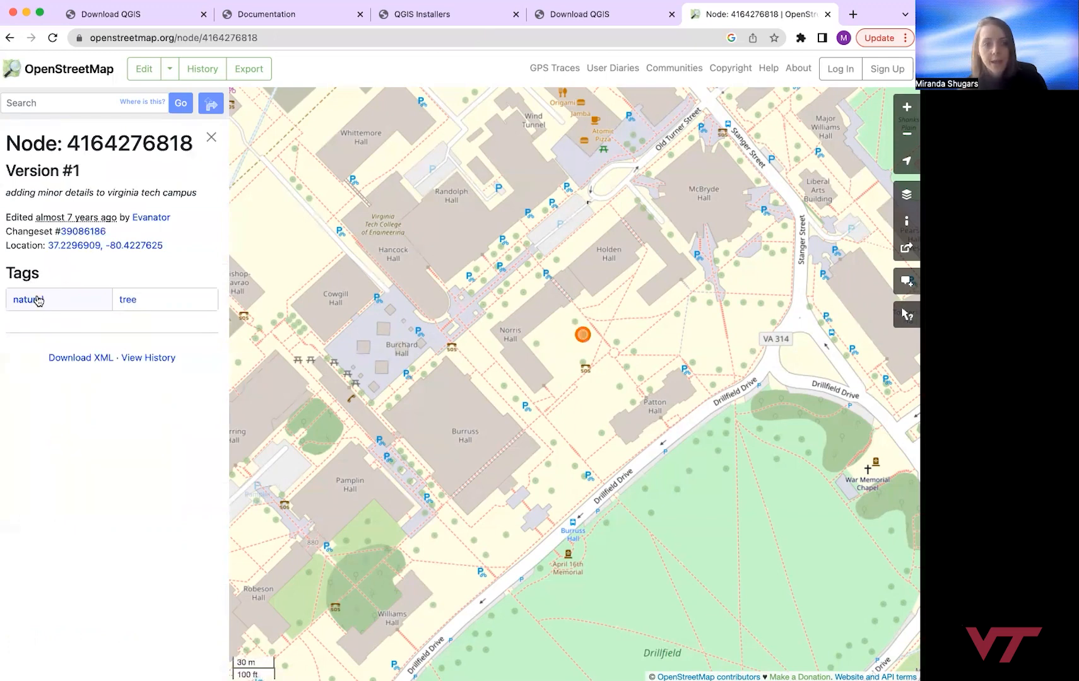
mouse_move(128, 304)
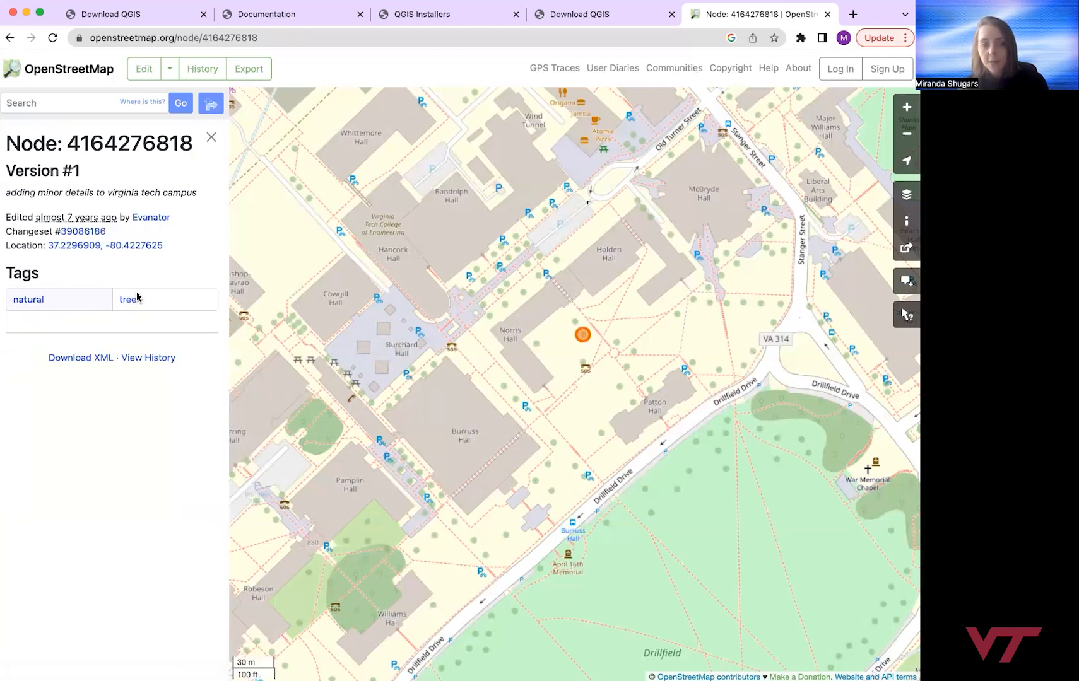
mouse_move(128, 300)
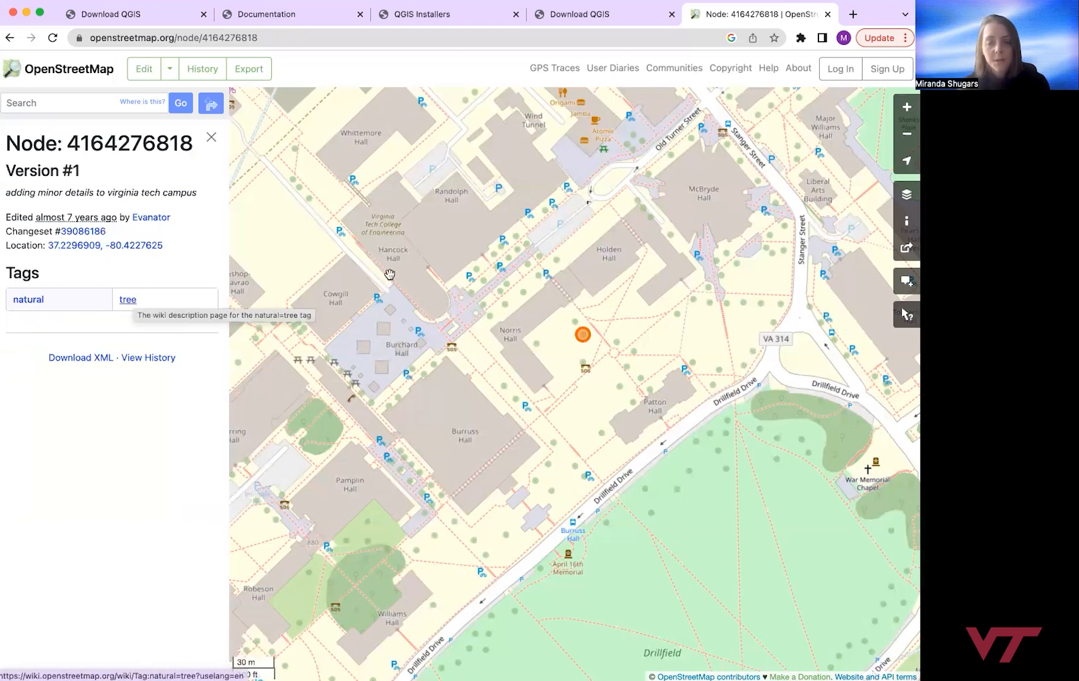
mouse_move(833, 554)
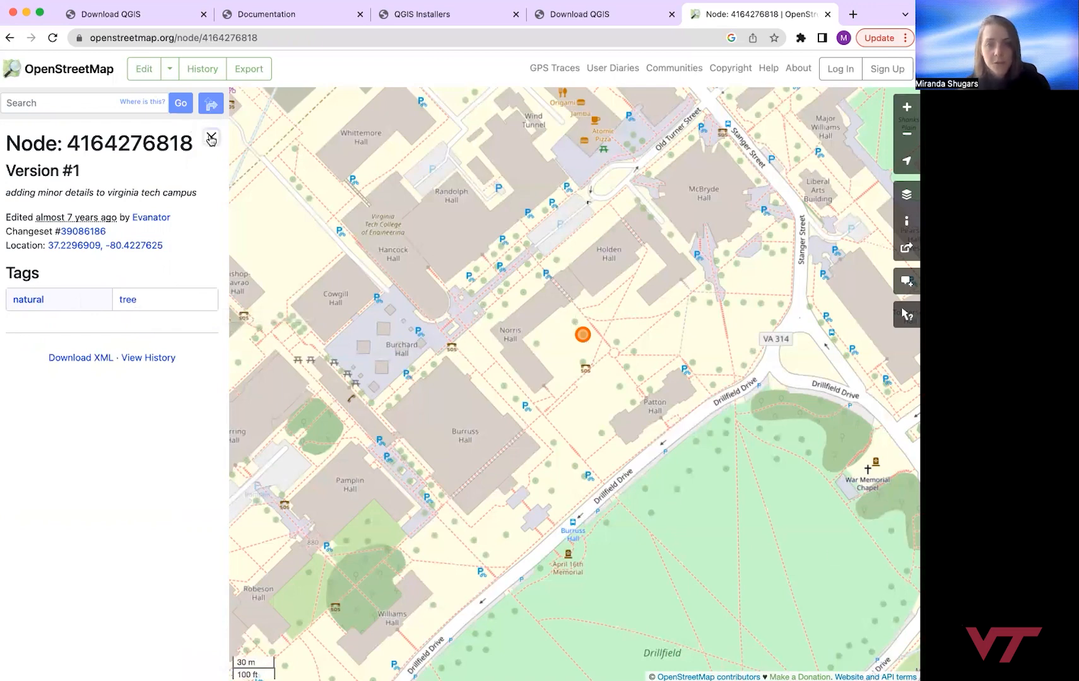
Step: Query Cowgill Hall and review way 60194005's address, height, levels and node list
left_click(211, 137)
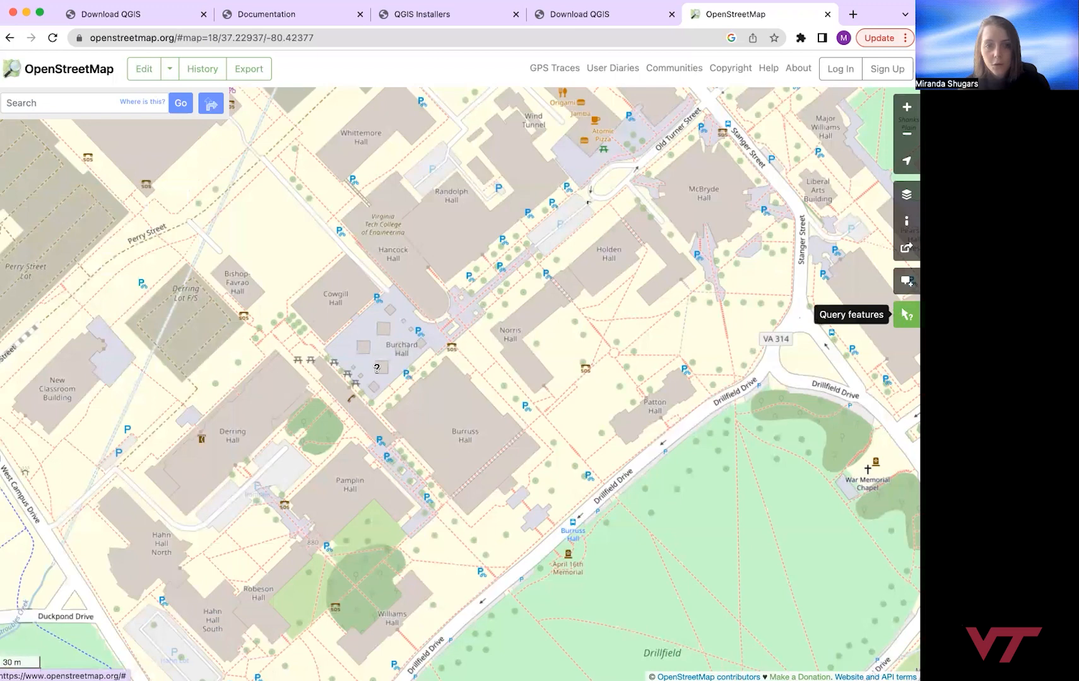
left_click(339, 298)
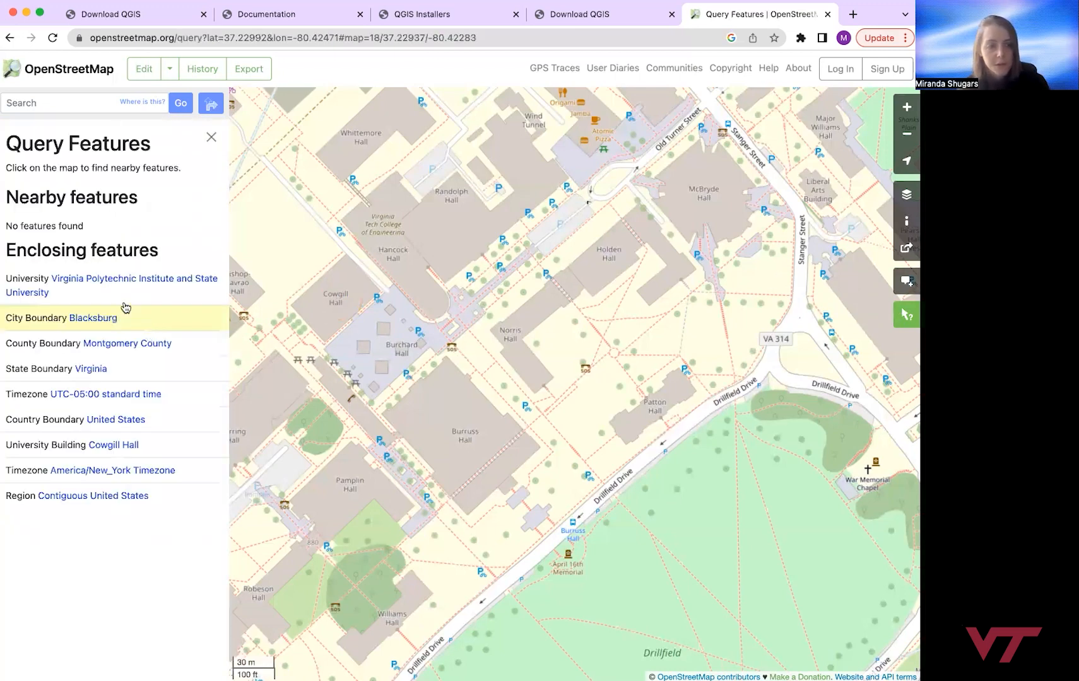
mouse_move(337, 304)
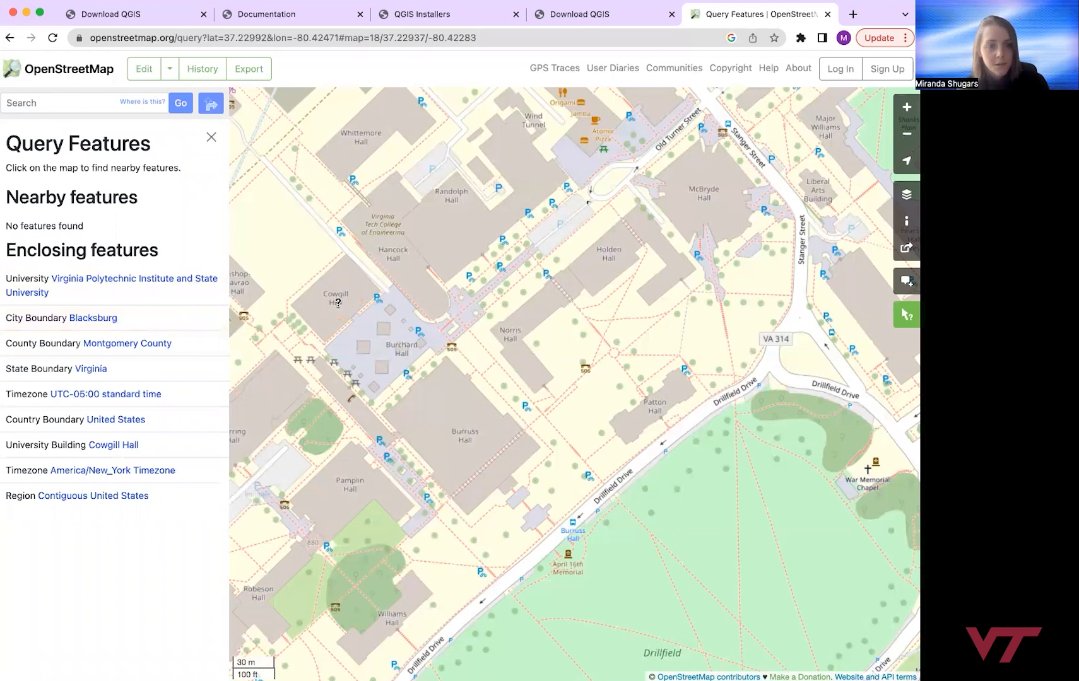
left_click(337, 302)
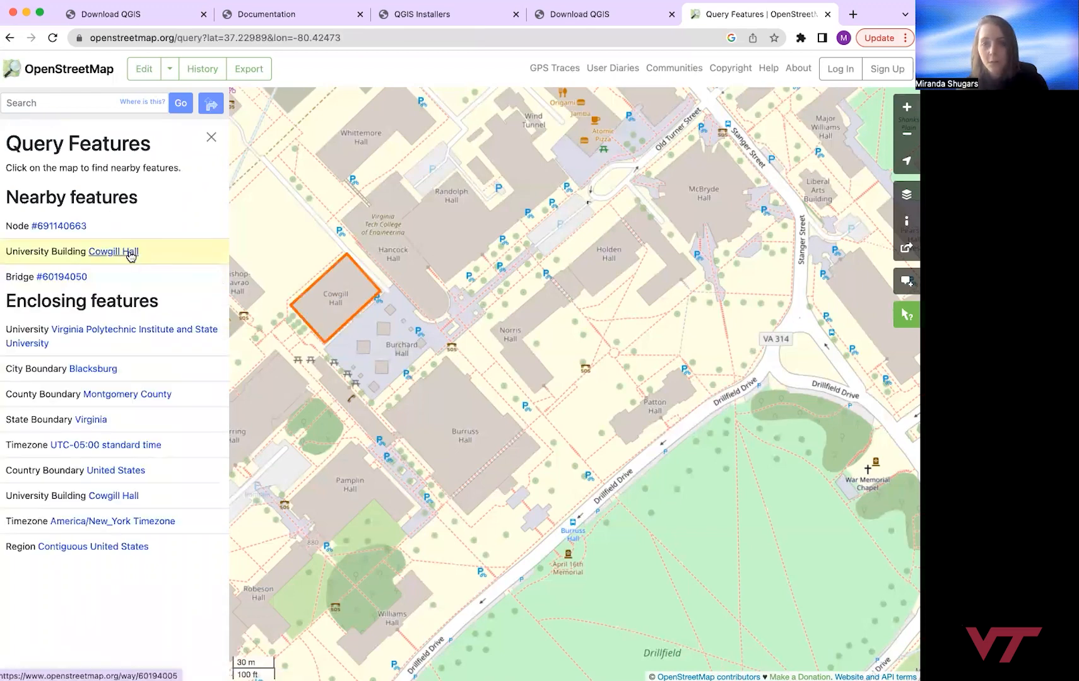
left_click(113, 251)
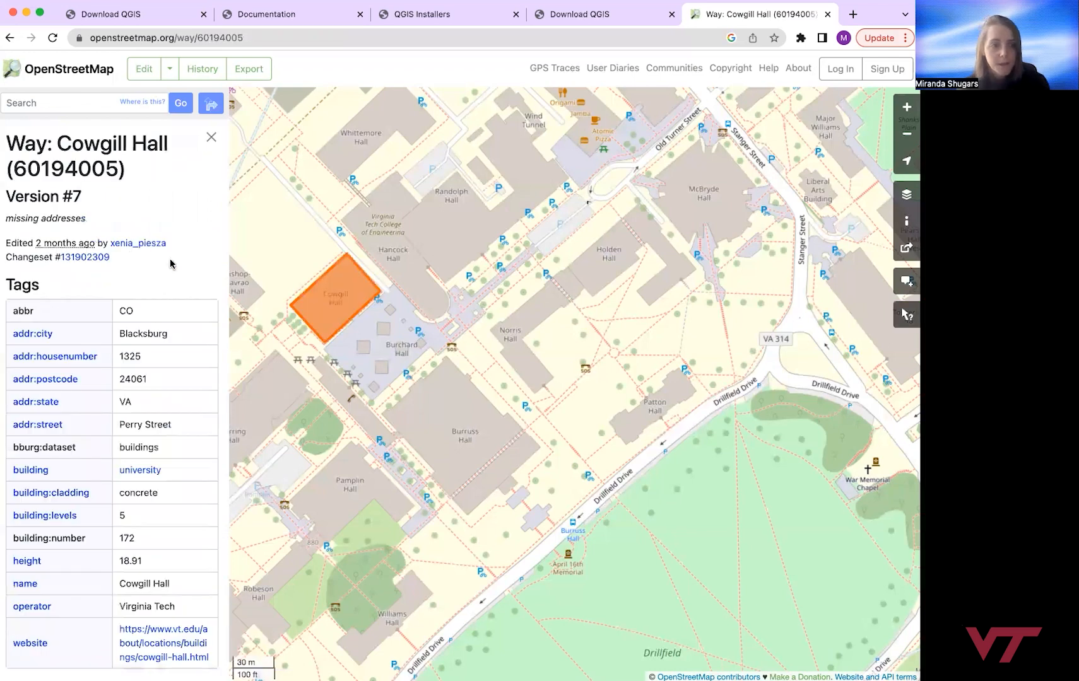
scroll("down", 3)
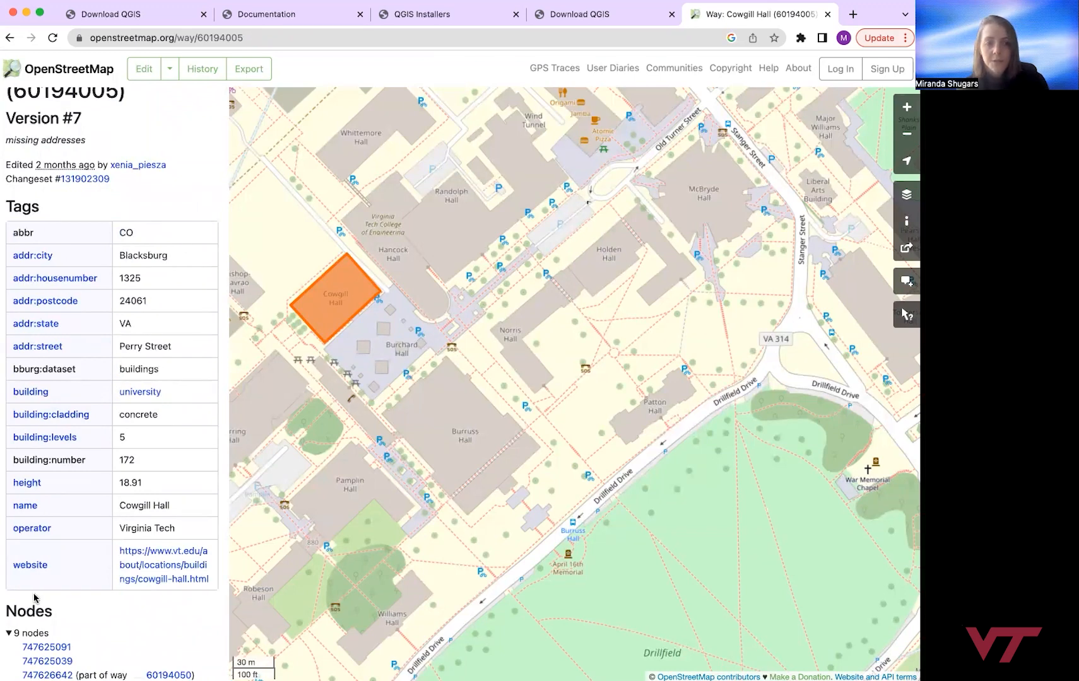
mouse_move(153, 605)
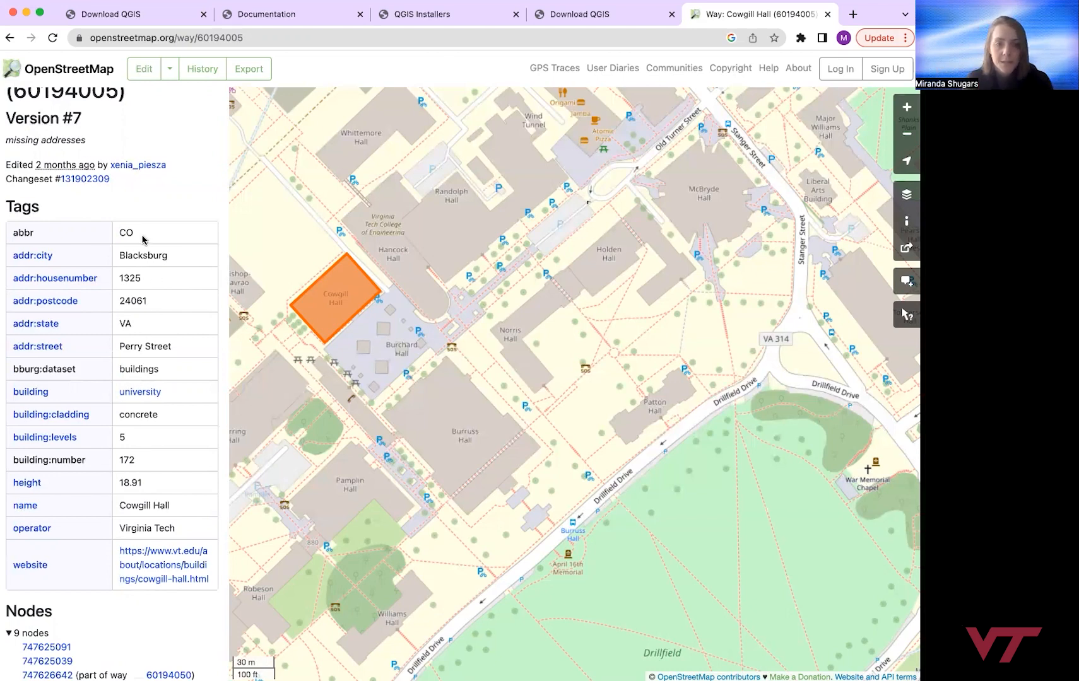
mouse_move(28, 506)
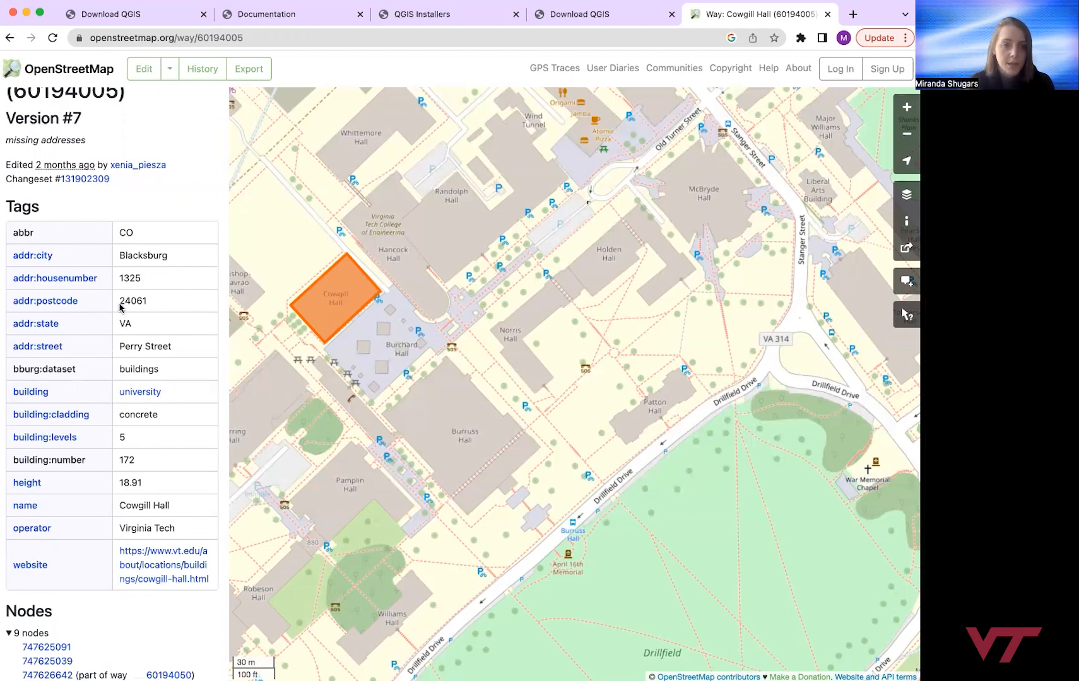
mouse_move(106, 379)
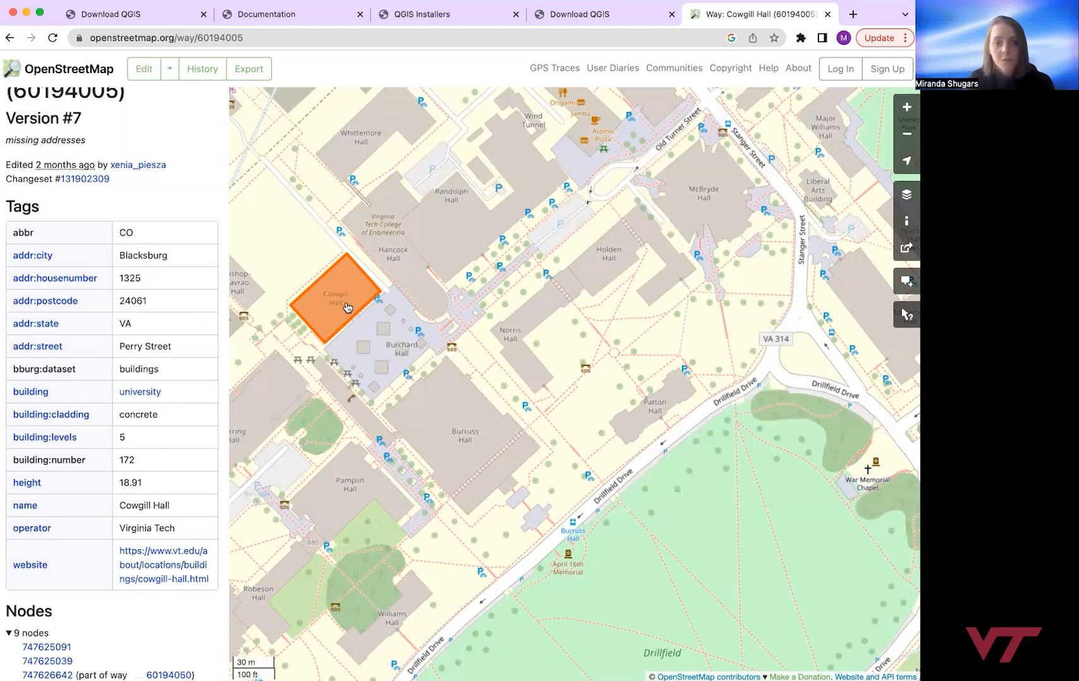
mouse_move(121, 648)
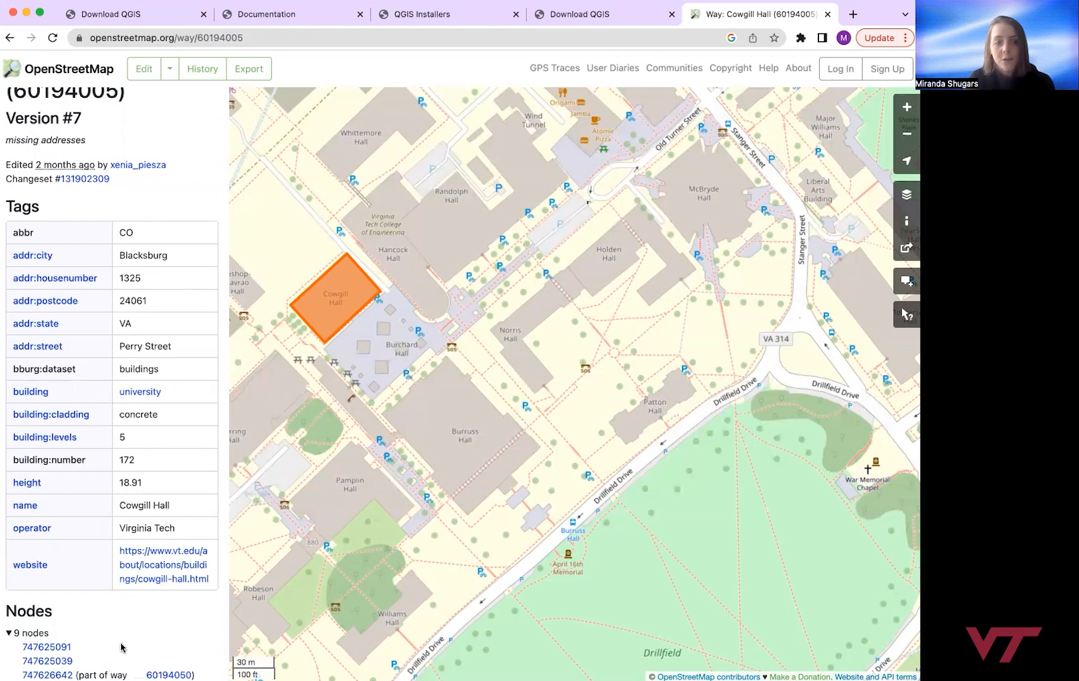
mouse_move(142, 628)
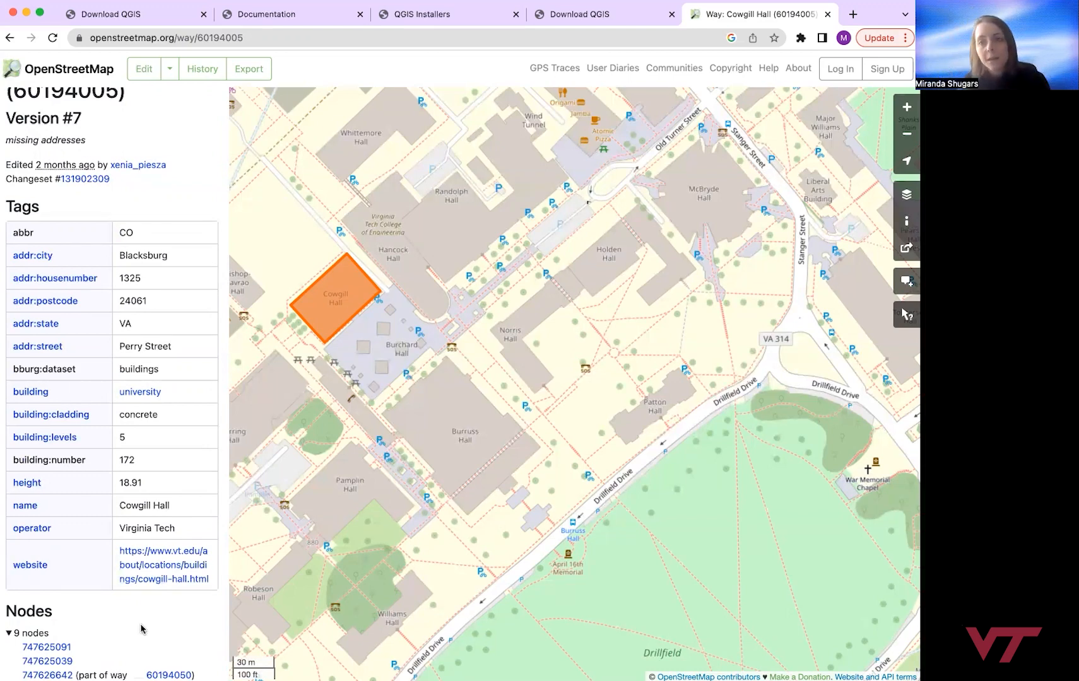
mouse_move(347, 387)
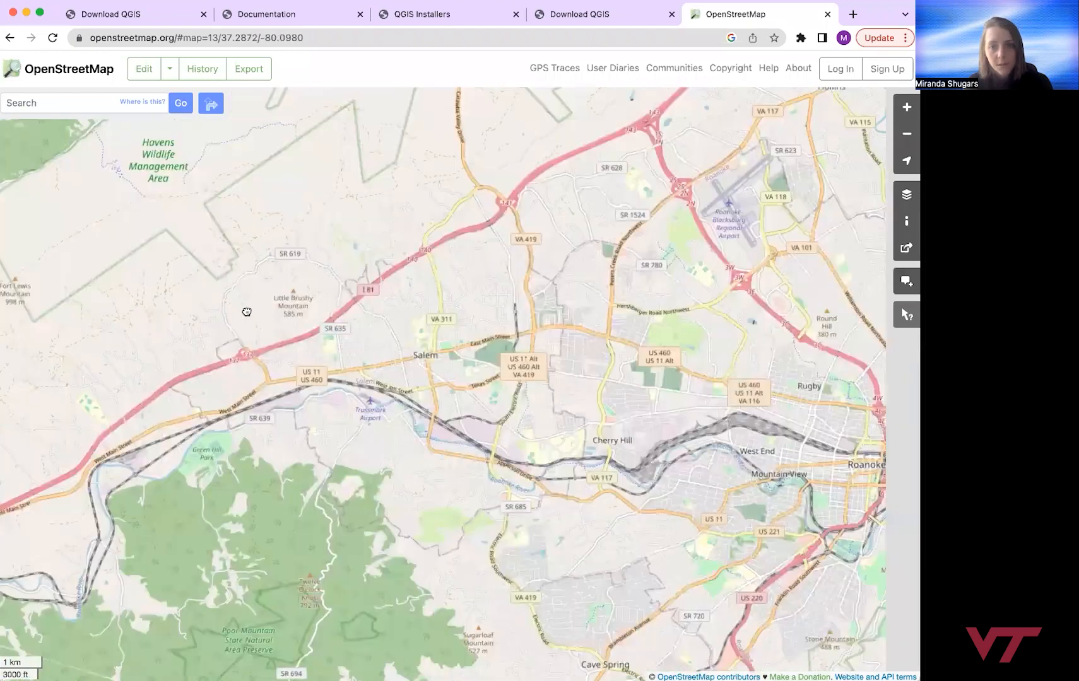
mouse_move(540, 364)
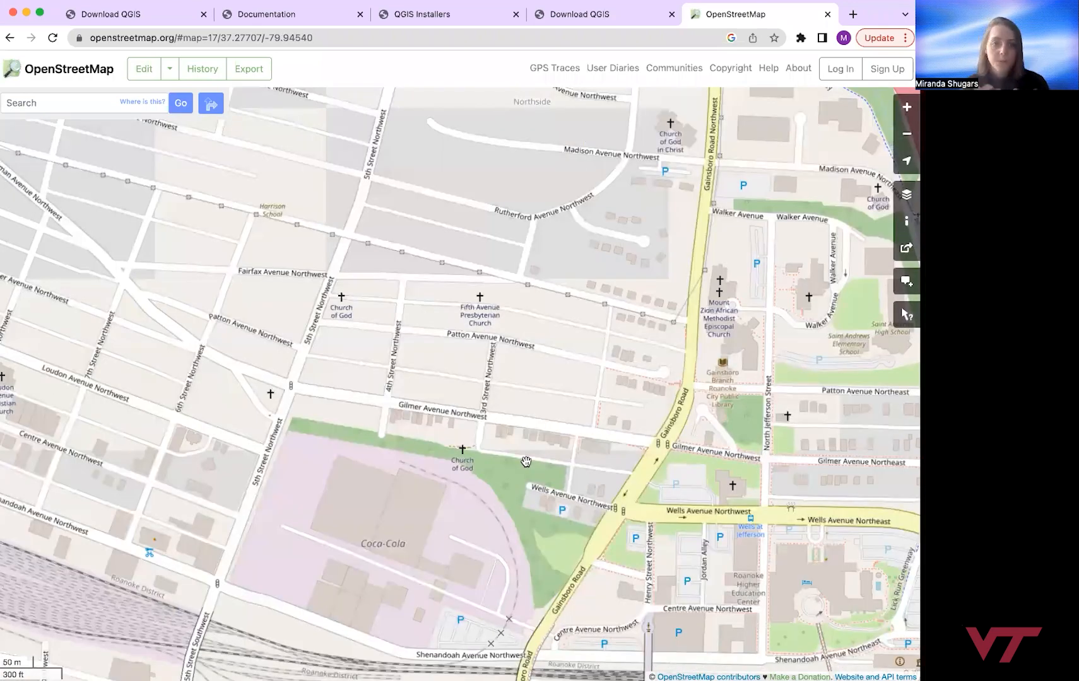
mouse_move(503, 457)
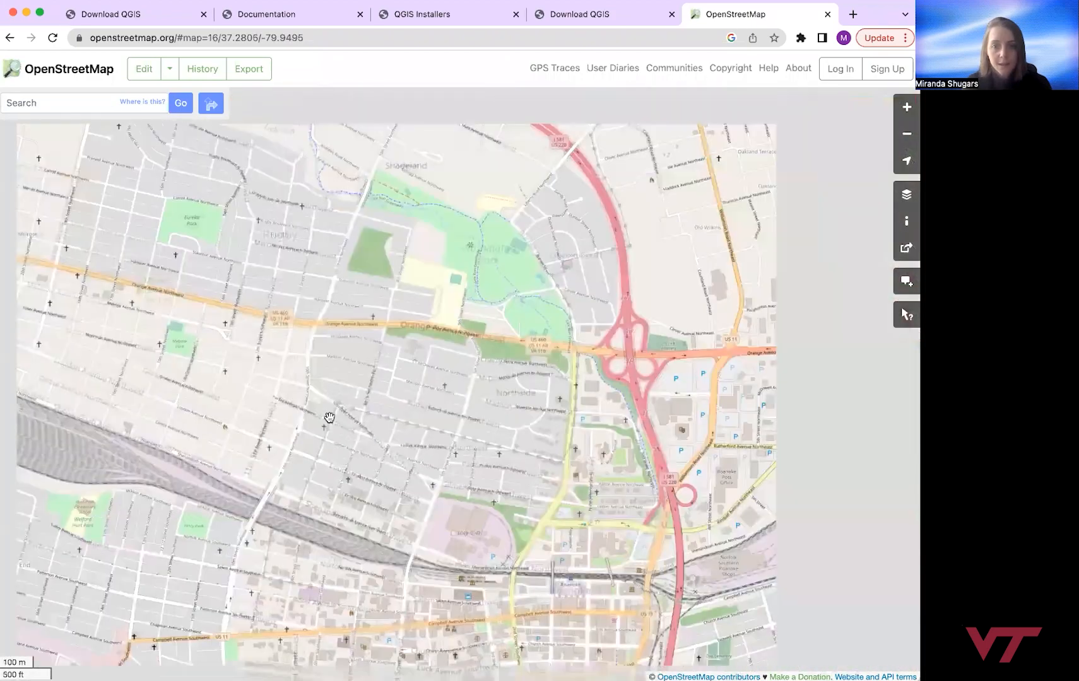
Step: Zoom out to a wide view of Roanoke, Vinton and surrounding highways
scroll("down", 3)
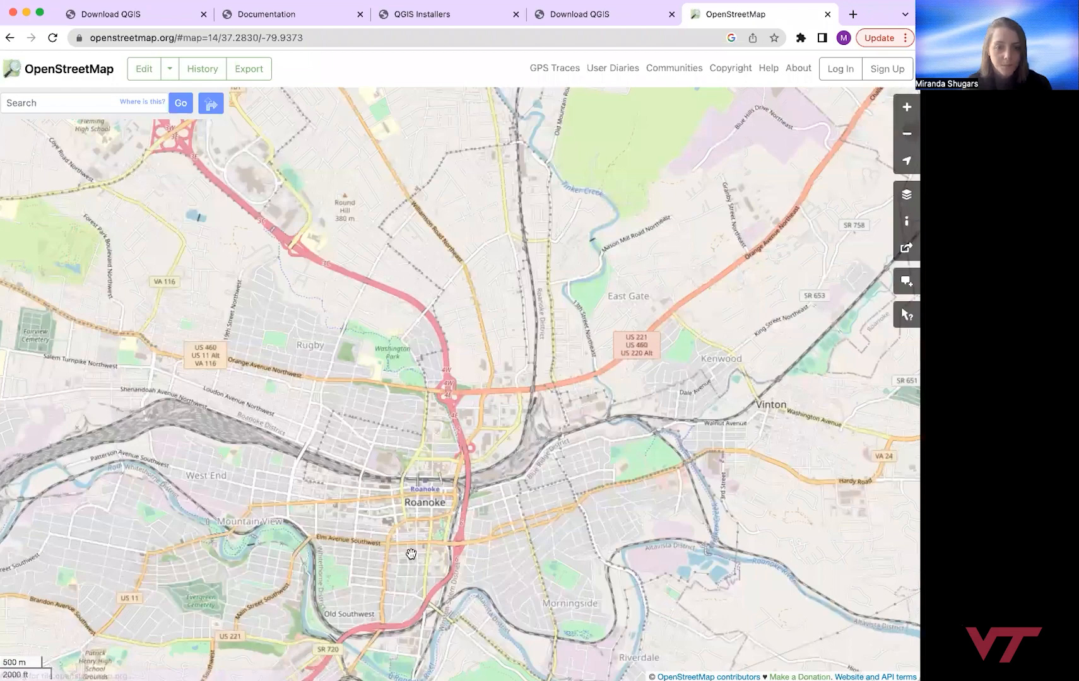